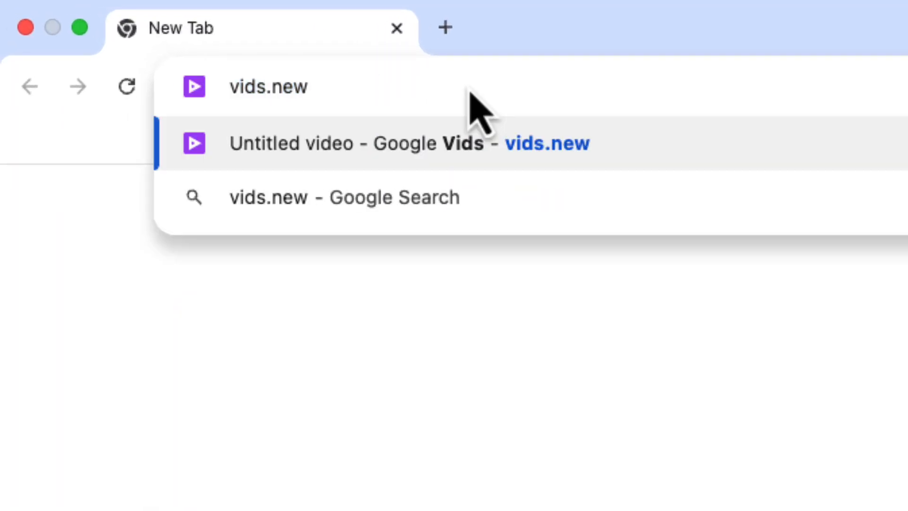
# Step: Start a new untitled Google Vids video from Chrome's vids.new suggestion
pyautogui.click(360, 143)
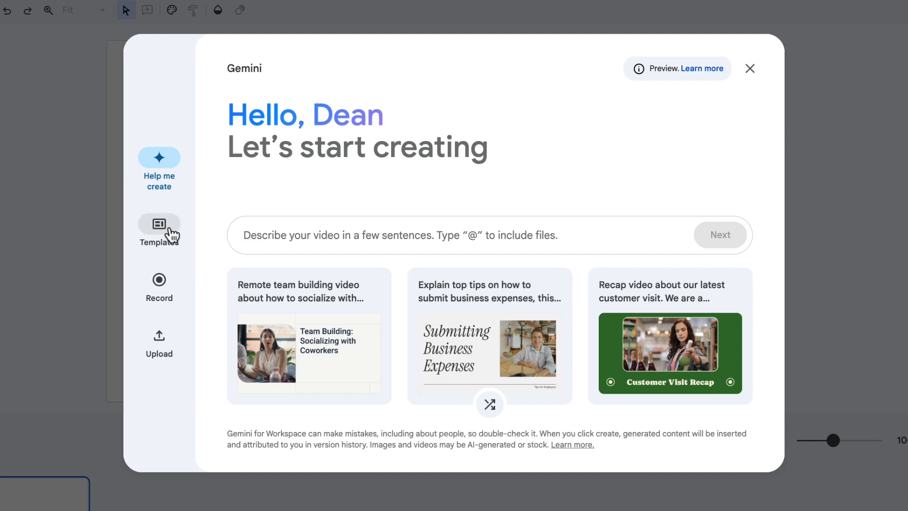
# Step: Browse the templates and preview the Farewell to a colleague template
pyautogui.click(159, 228)
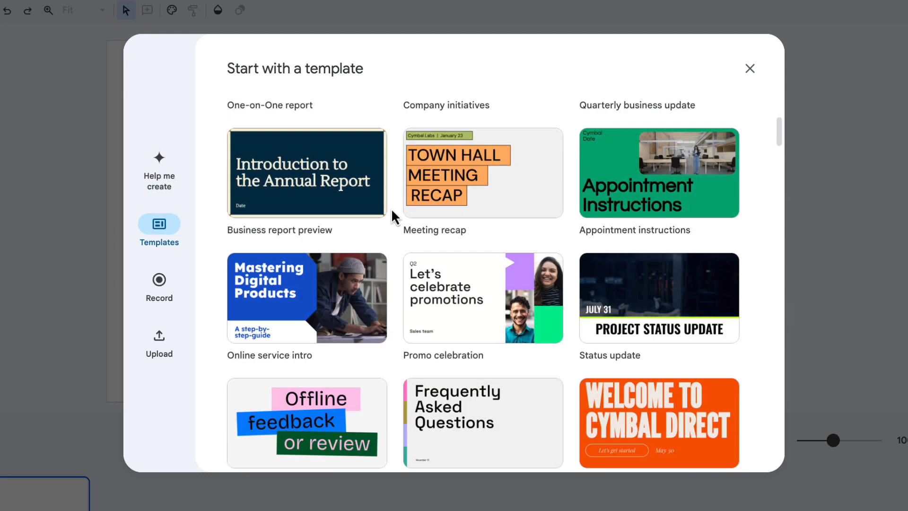
pyautogui.scroll(-3)
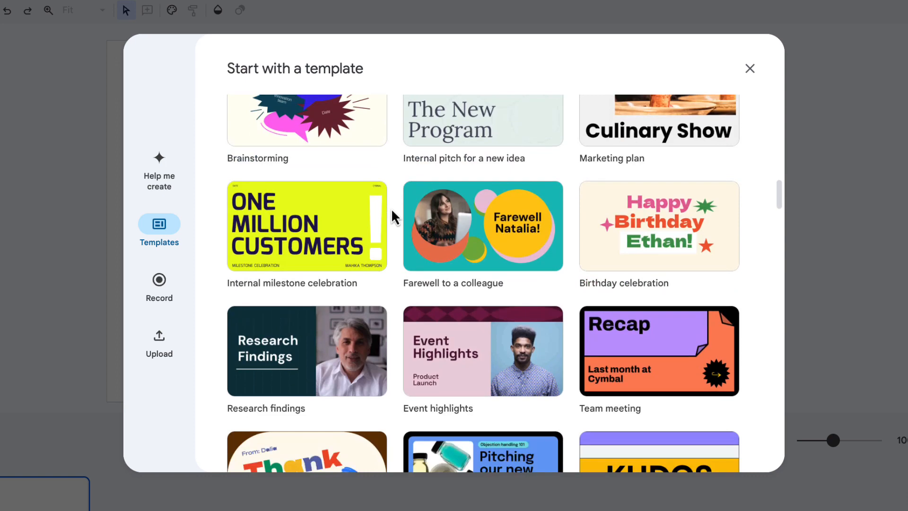
pyautogui.click(482, 227)
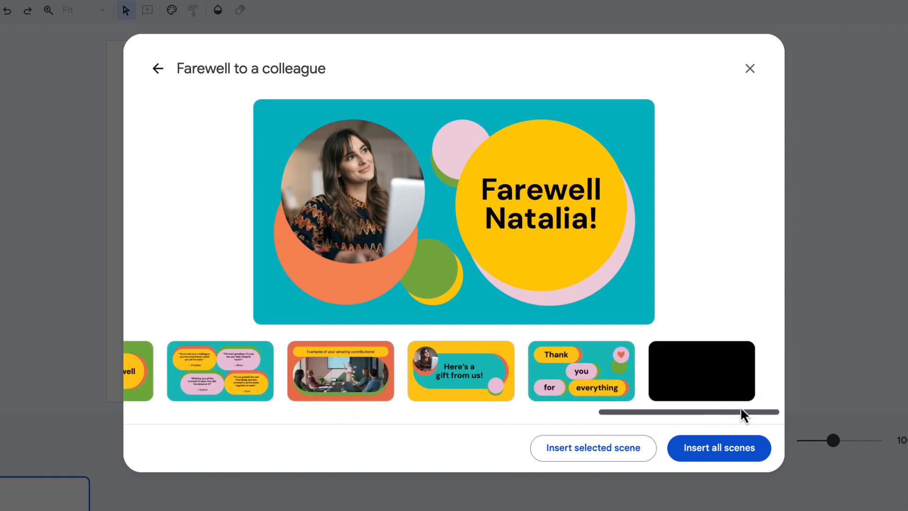
# Step: Review the Record and Upload options in the start dialog
pyautogui.click(159, 284)
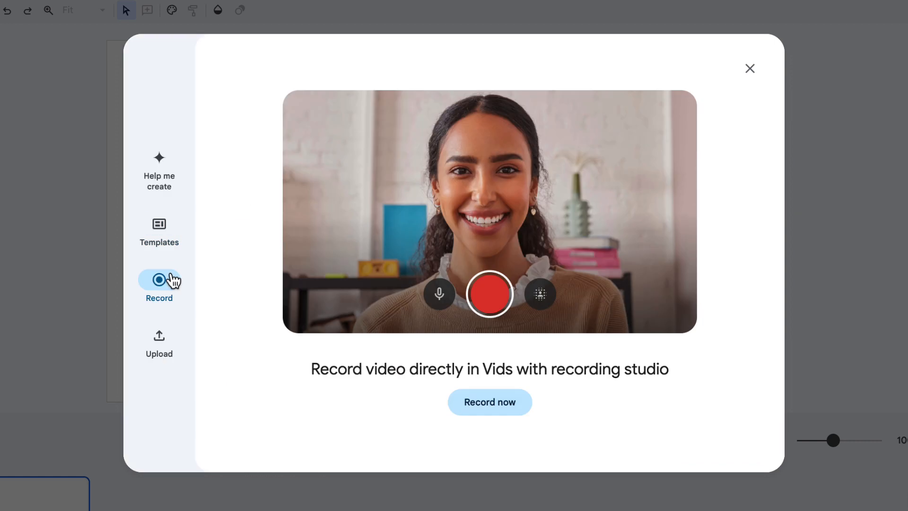
pyautogui.click(159, 342)
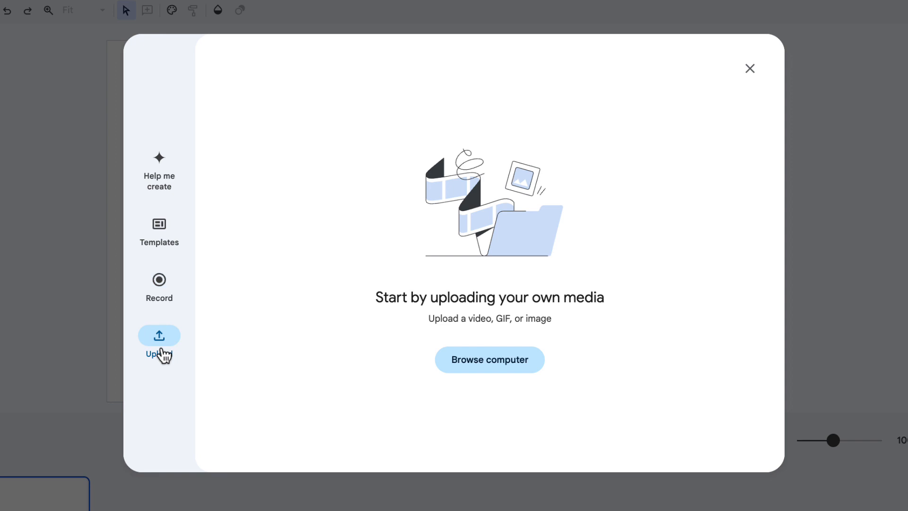
pyautogui.click(750, 68)
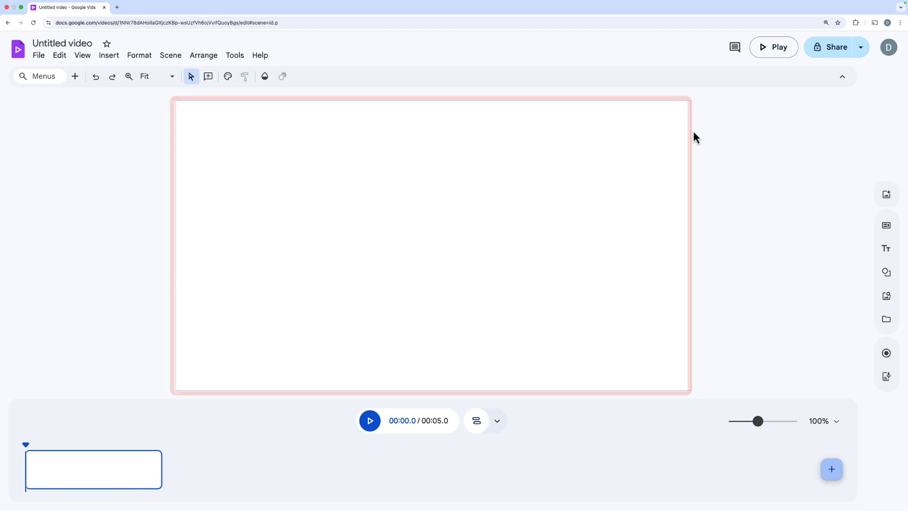
# Step: Close the start dialog to reach the editor with one blank scene
pyautogui.click(695, 137)
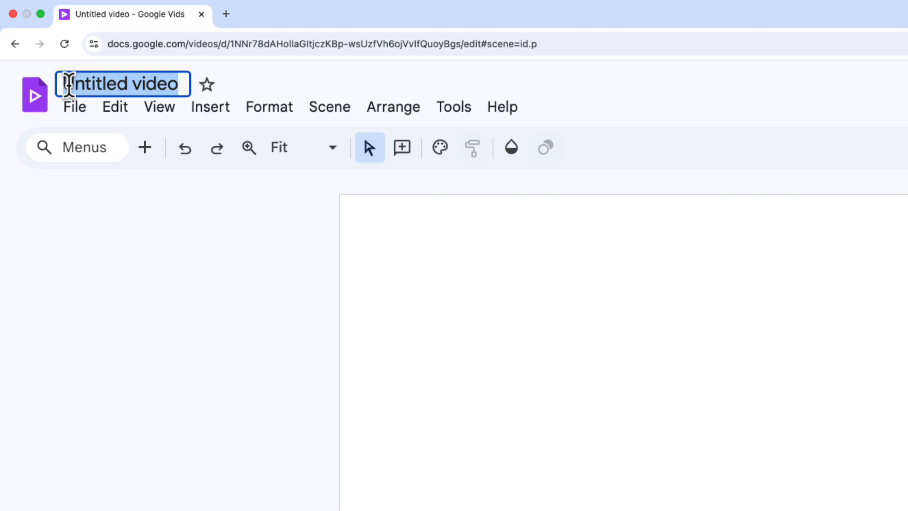
# Step: Rename the video title to London
pyautogui.write('fond')
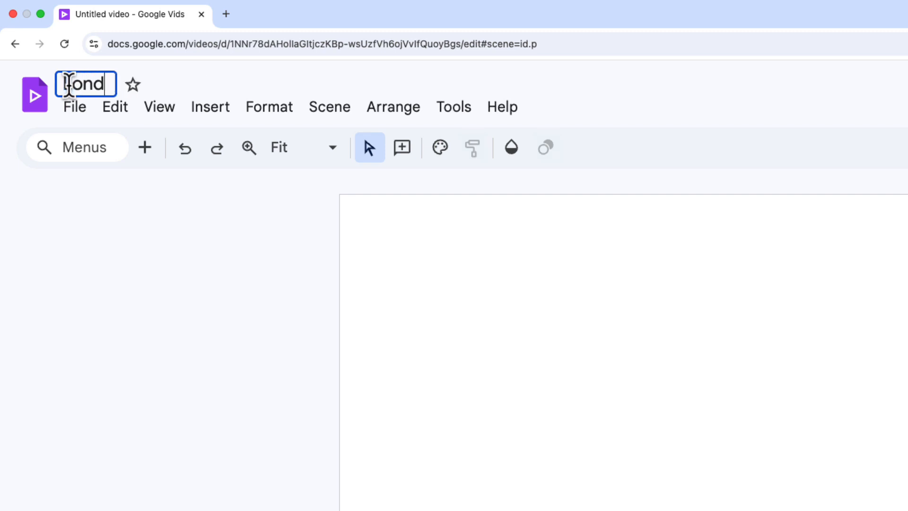
pyautogui.write('London')
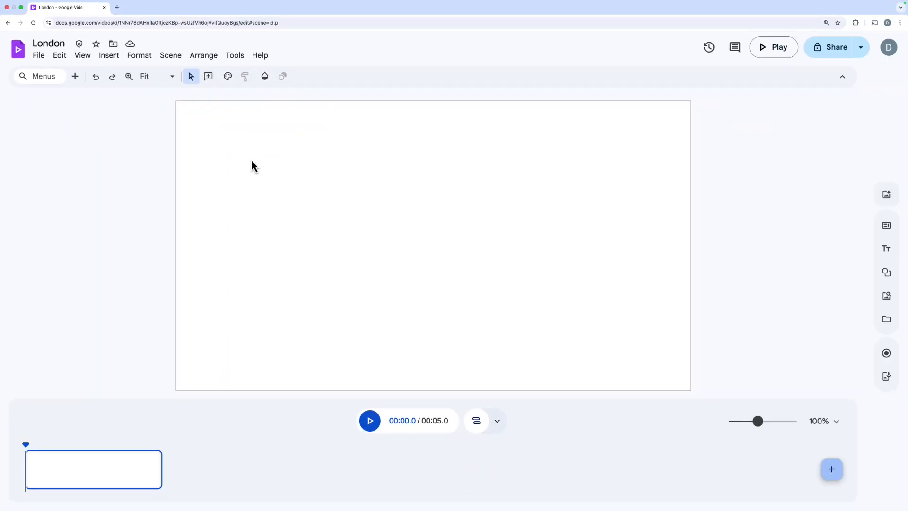
pyautogui.moveTo(759, 291)
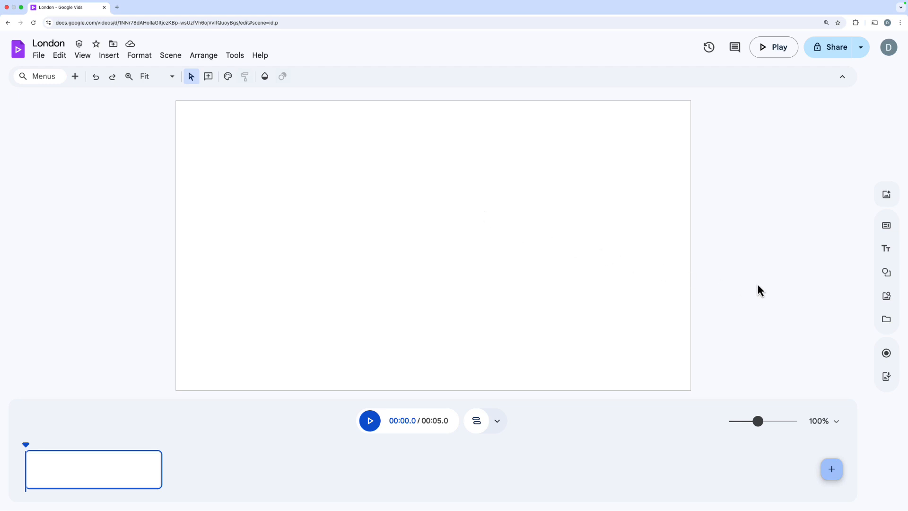
pyautogui.moveTo(887, 296)
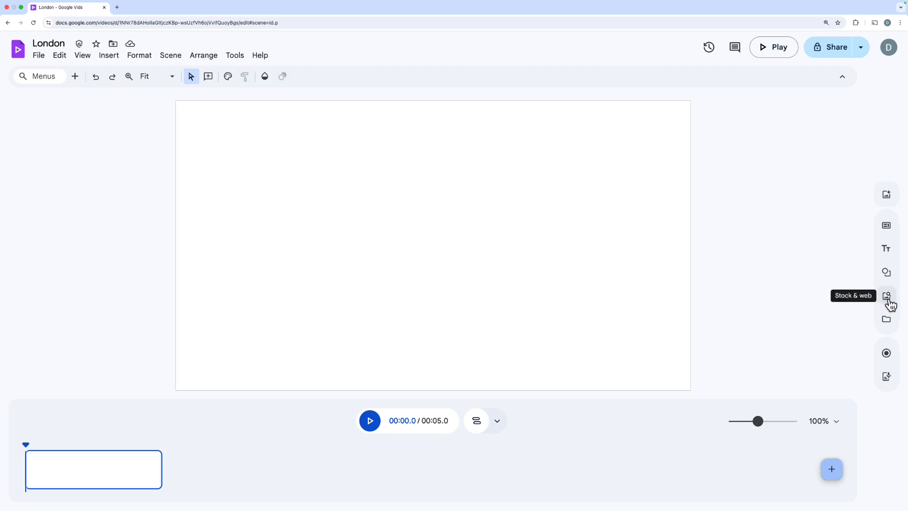
# Step: Browse the Stock & web library and show the full list of stock videos
pyautogui.click(886, 296)
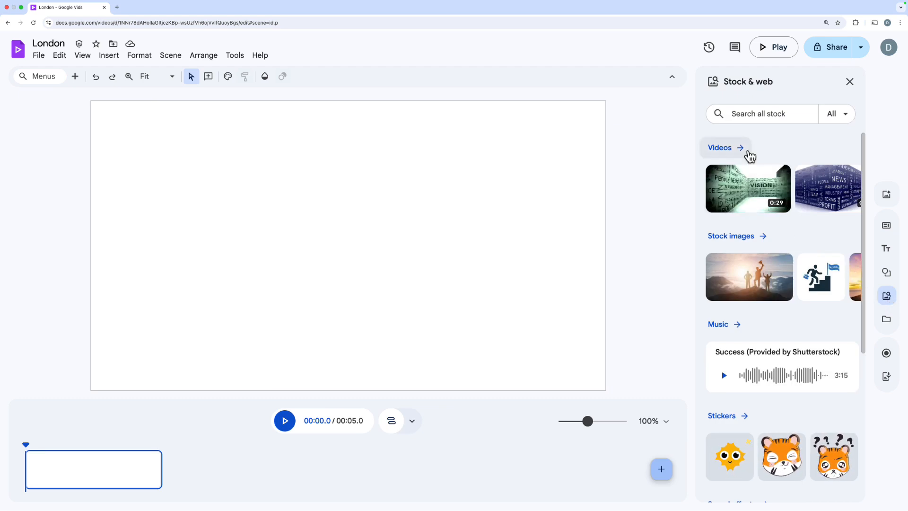
pyautogui.scroll(-3)
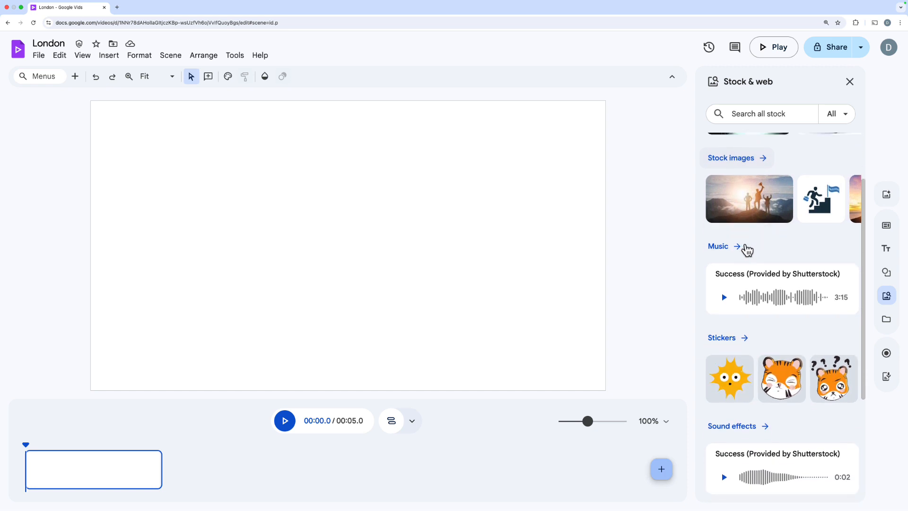
pyautogui.scroll(-3)
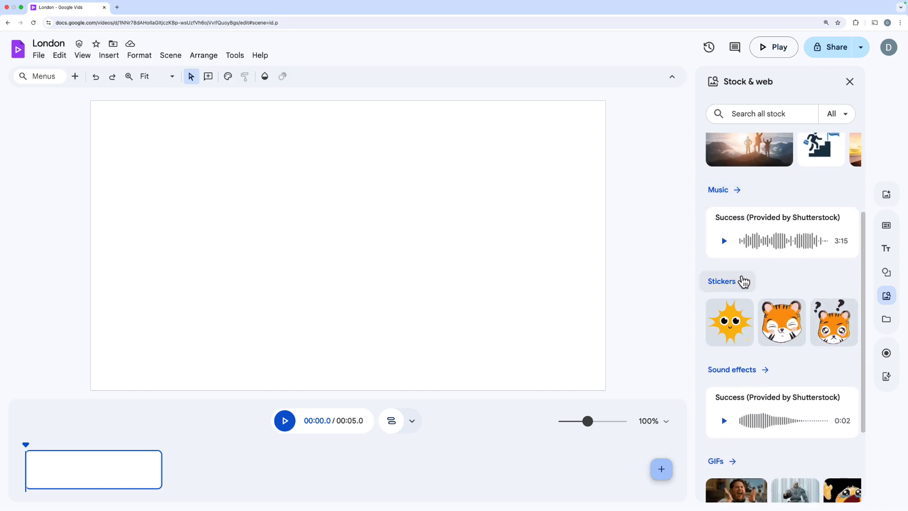
pyautogui.scroll(-3)
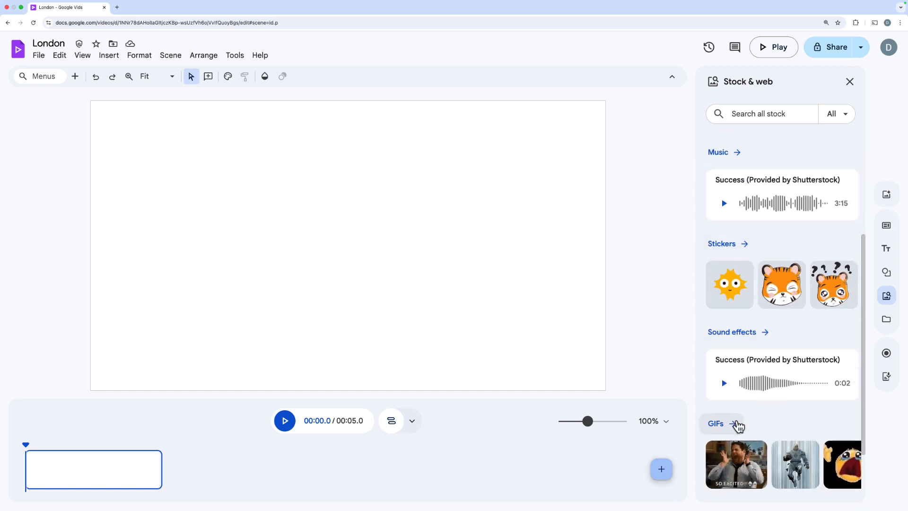
pyautogui.scroll(-3)
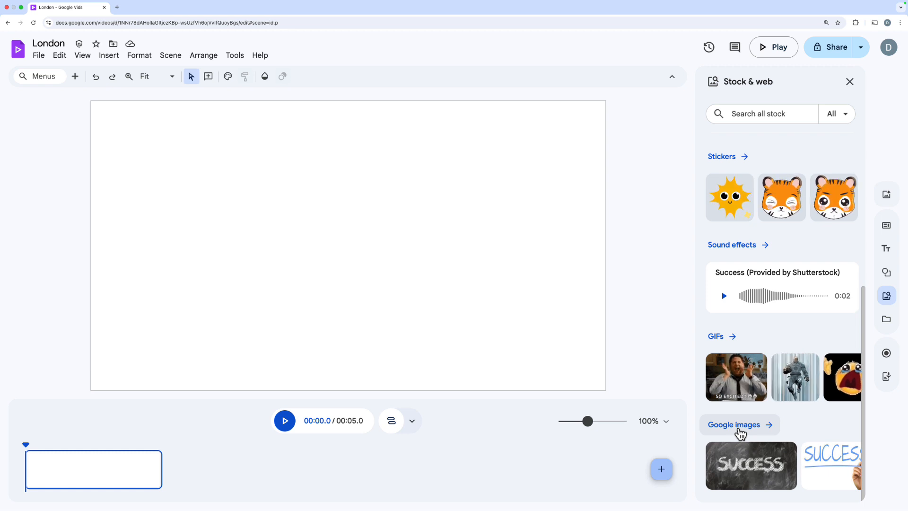
pyautogui.scroll(3)
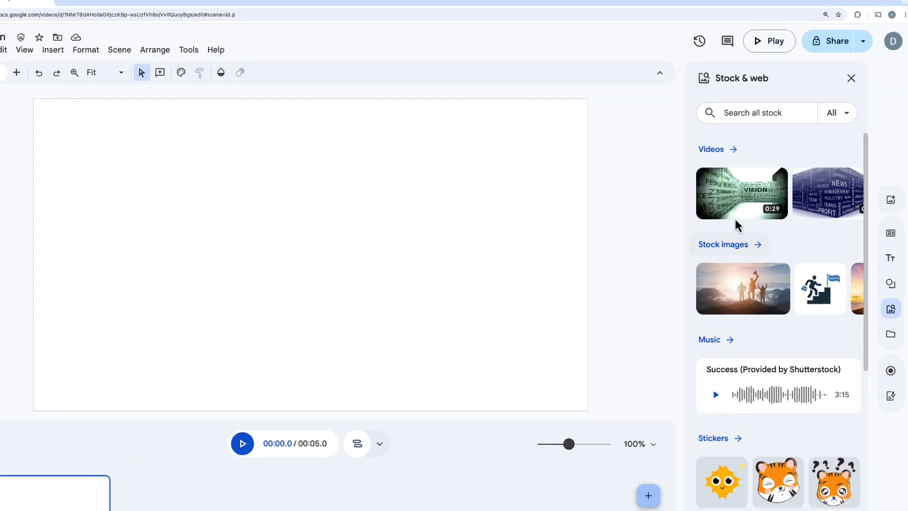
pyautogui.click(711, 148)
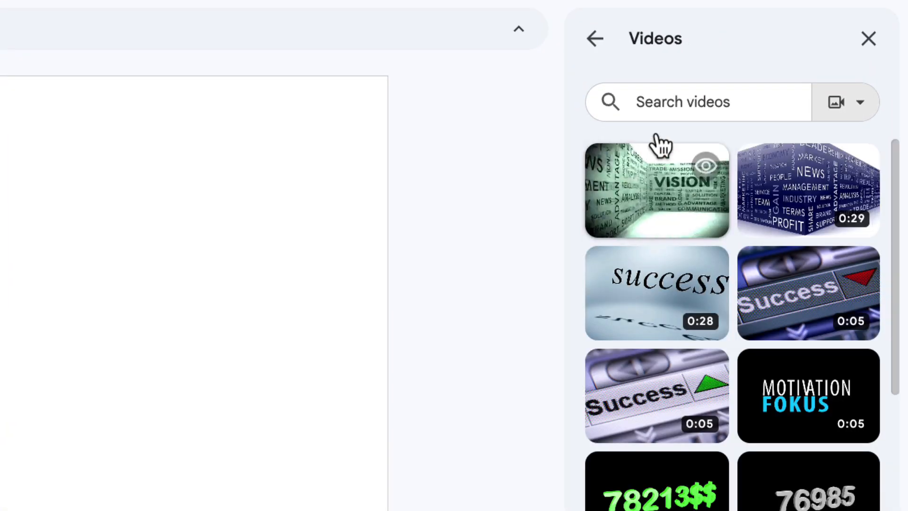
# Step: Search stock videos for london and insert the flag-lined street clip
pyautogui.click(699, 102)
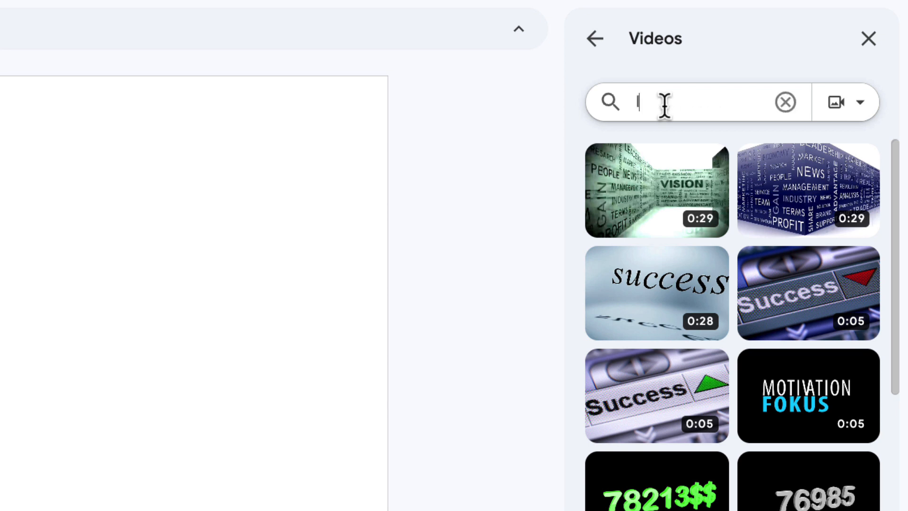
pyautogui.write('london')
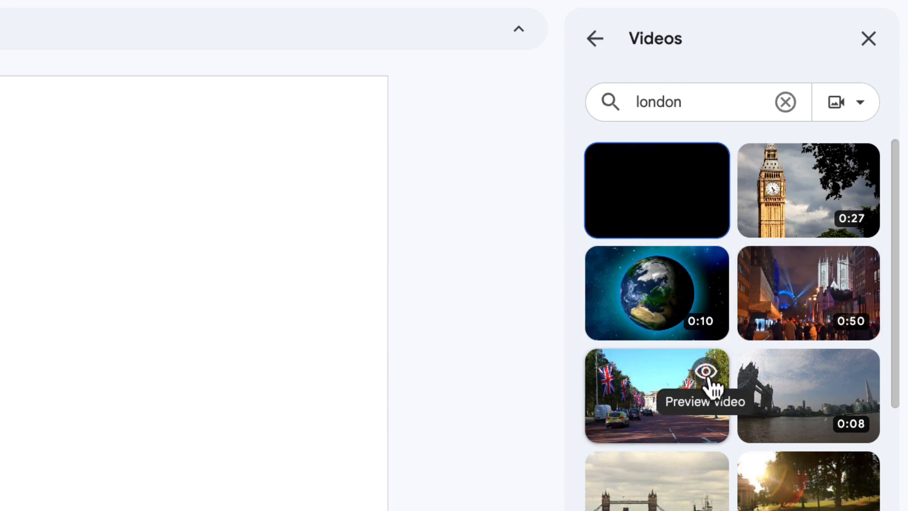
pyautogui.click(706, 371)
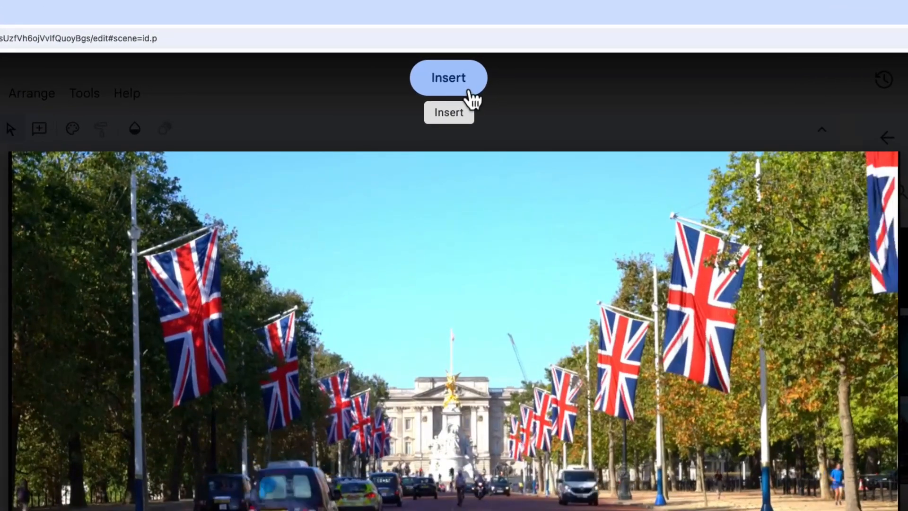
pyautogui.click(449, 76)
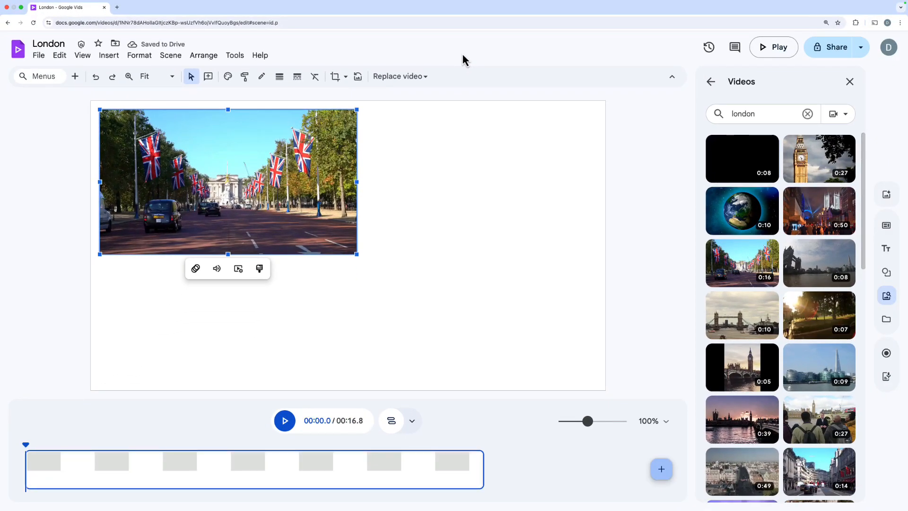
# Step: Expand the inserted street clip to fill the whole scene
pyautogui.click(850, 81)
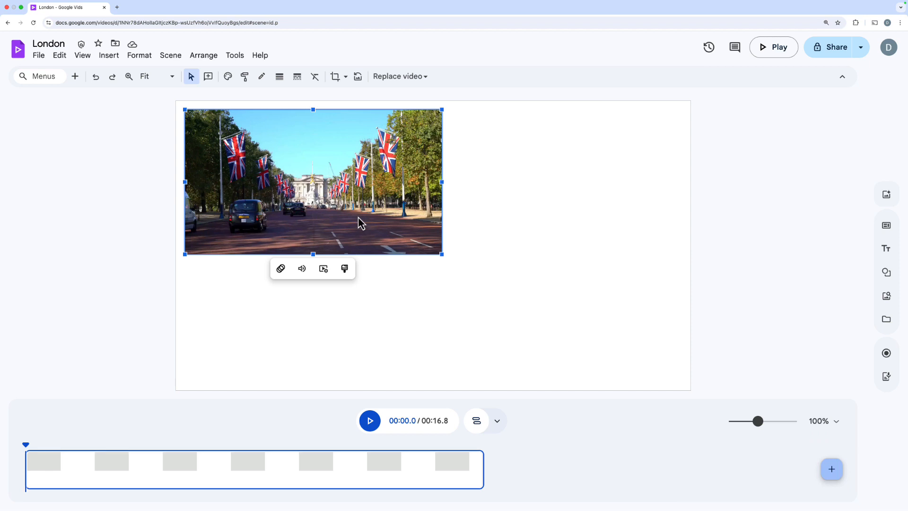
pyautogui.rightClick(359, 224)
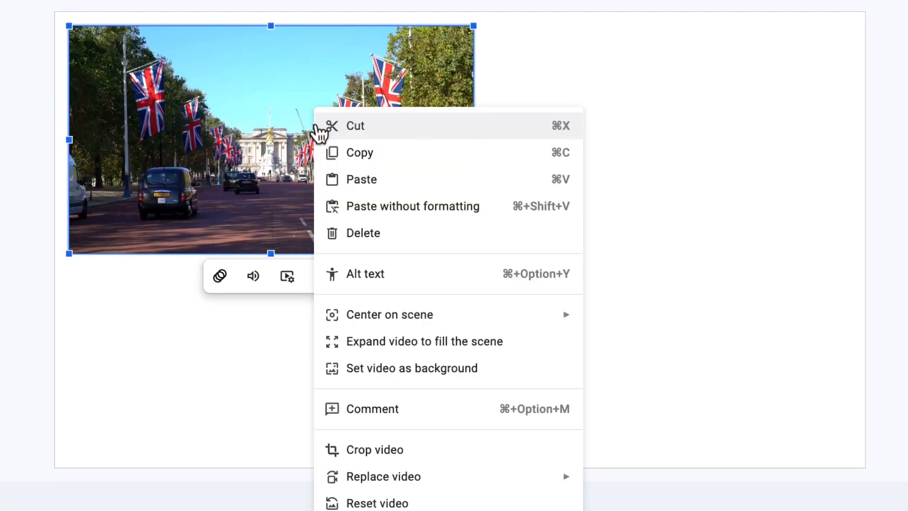
pyautogui.moveTo(399, 347)
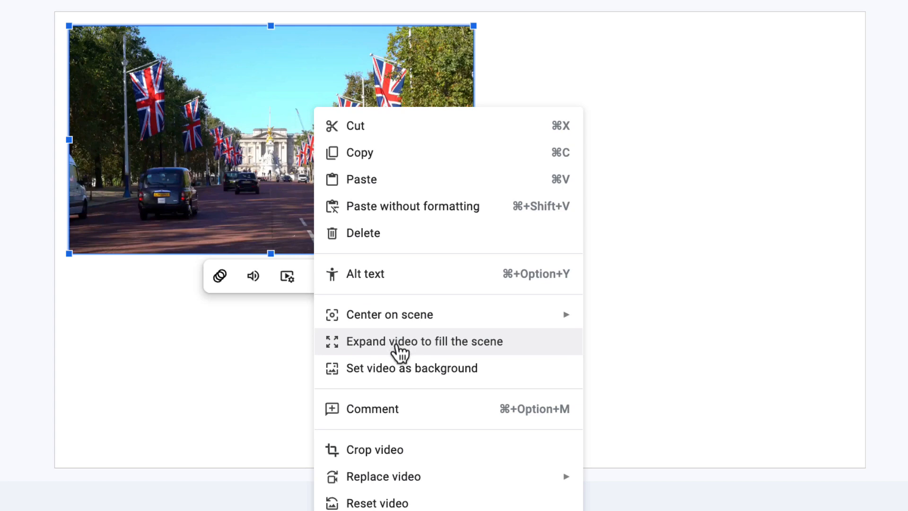
pyautogui.click(424, 342)
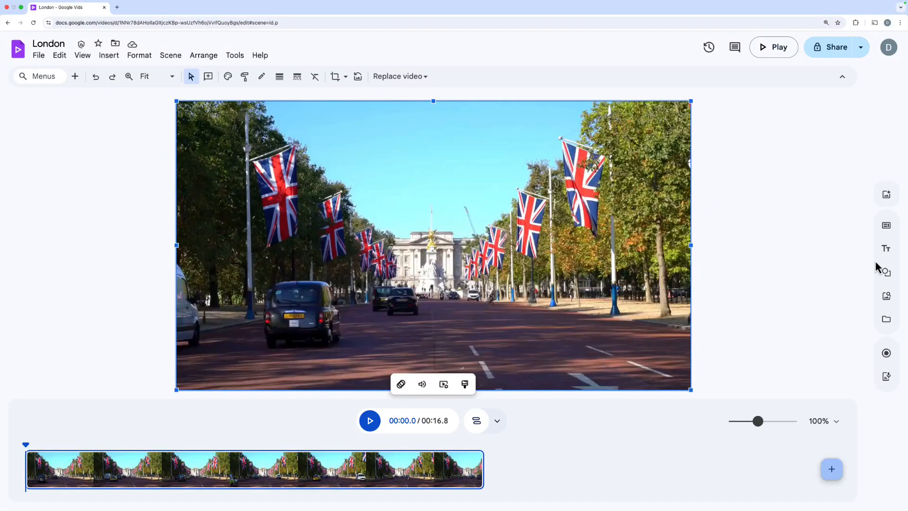
pyautogui.moveTo(886, 248)
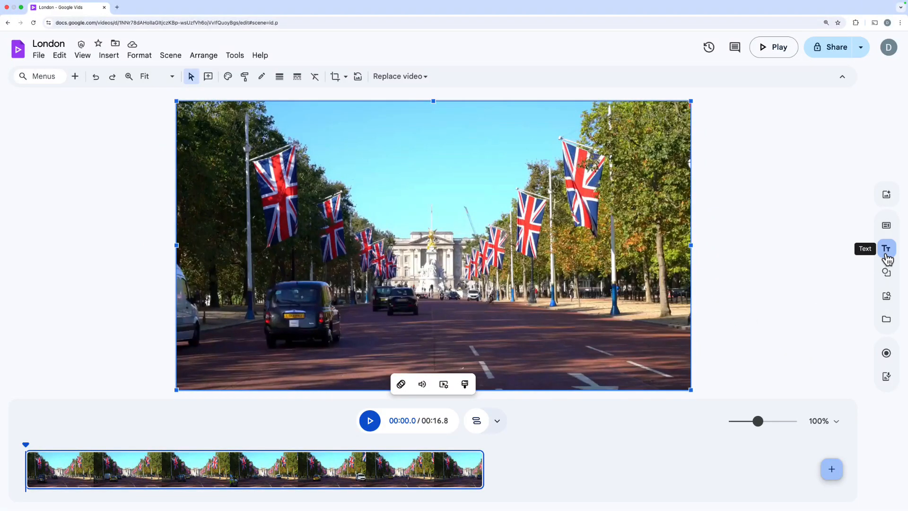
# Step: Add a bold white Visit London title over the lower part of the street video
pyautogui.click(887, 248)
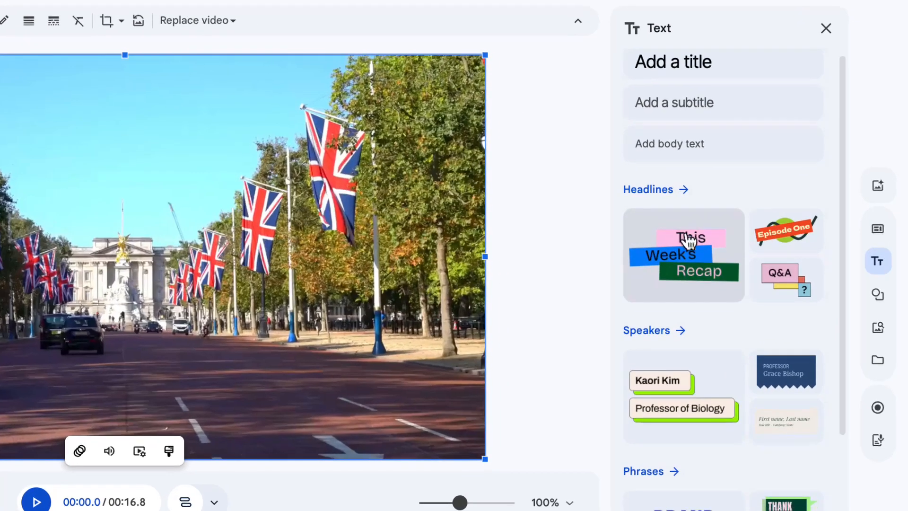
pyautogui.scroll(-3)
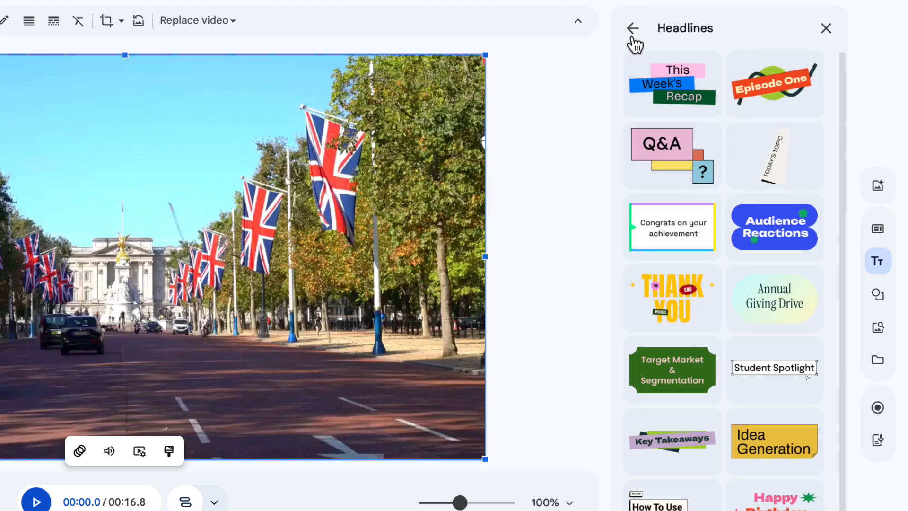
pyautogui.click(633, 27)
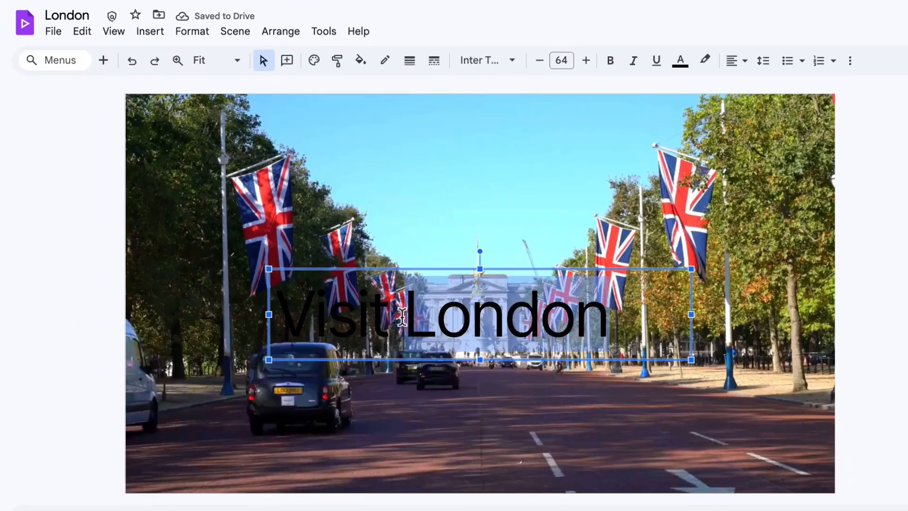
pyautogui.click(680, 61)
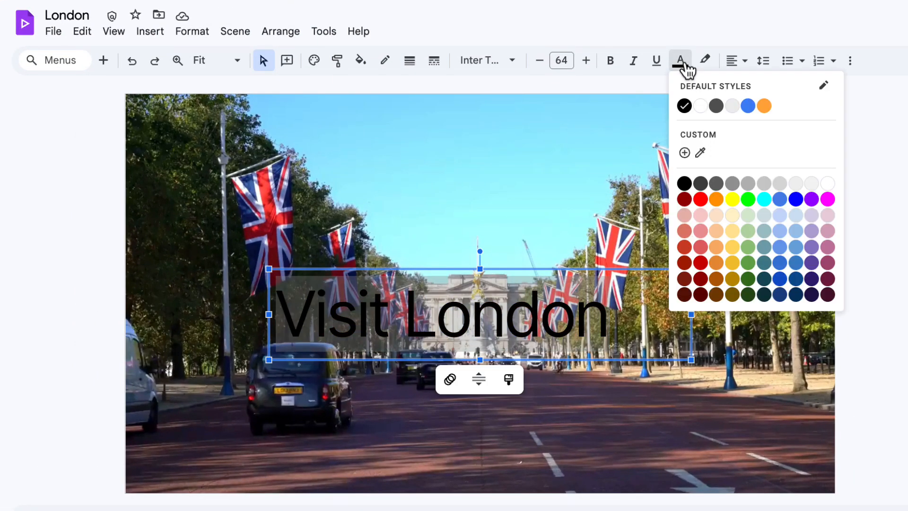
pyautogui.moveTo(701, 105)
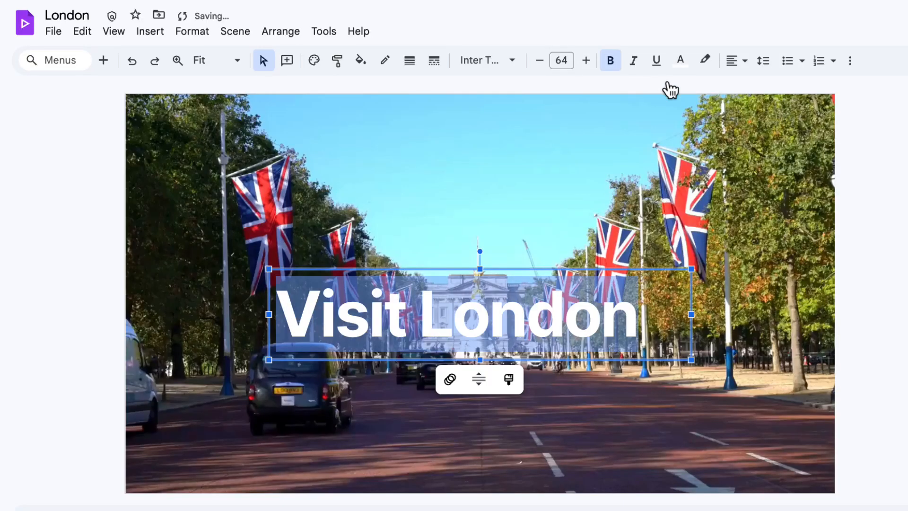
pyautogui.click(731, 60)
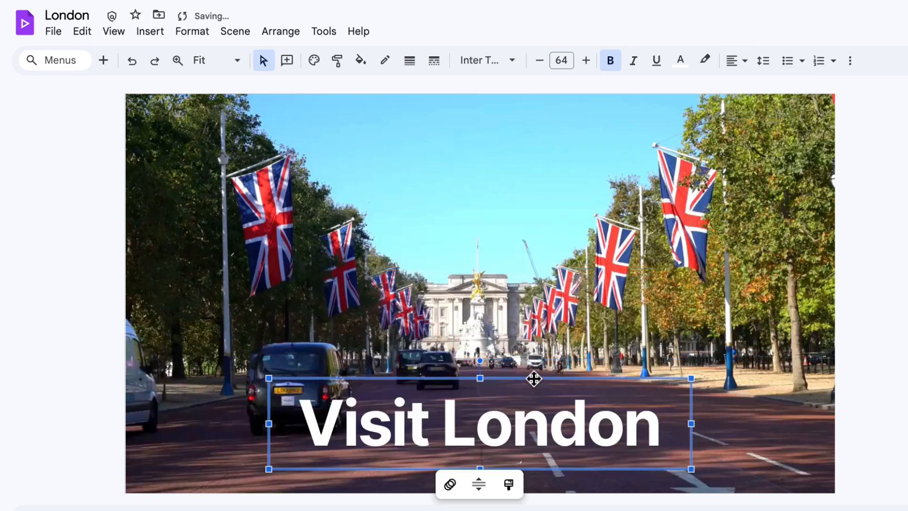
pyautogui.click(866, 365)
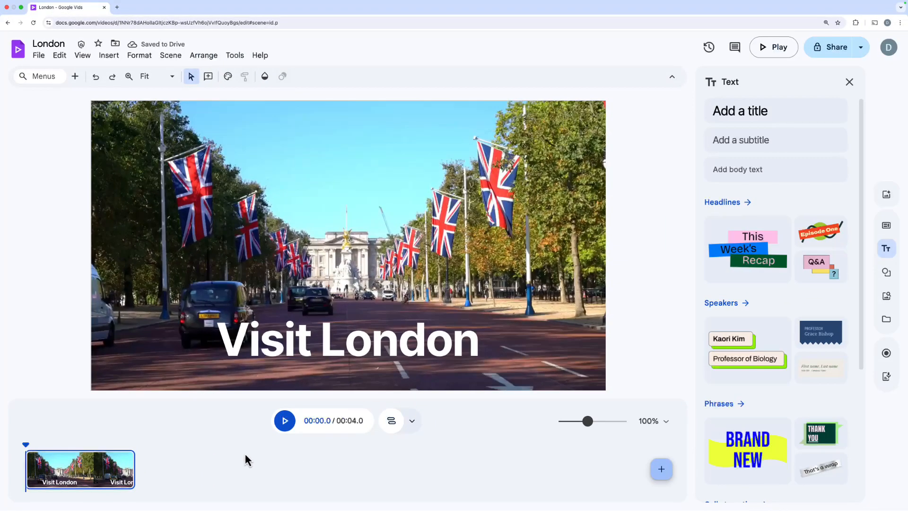
# Step: Move playback to the end of the trimmed 4-second intro scene
pyautogui.click(285, 420)
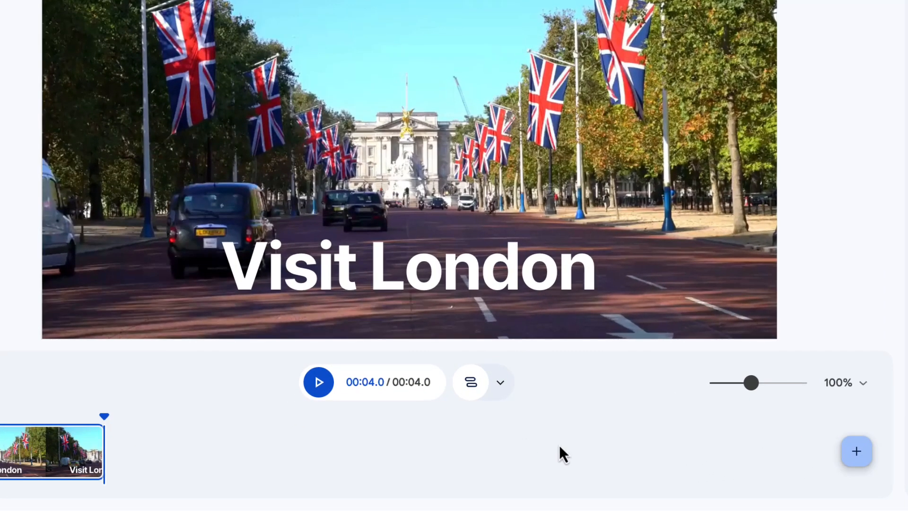
pyautogui.moveTo(856, 451)
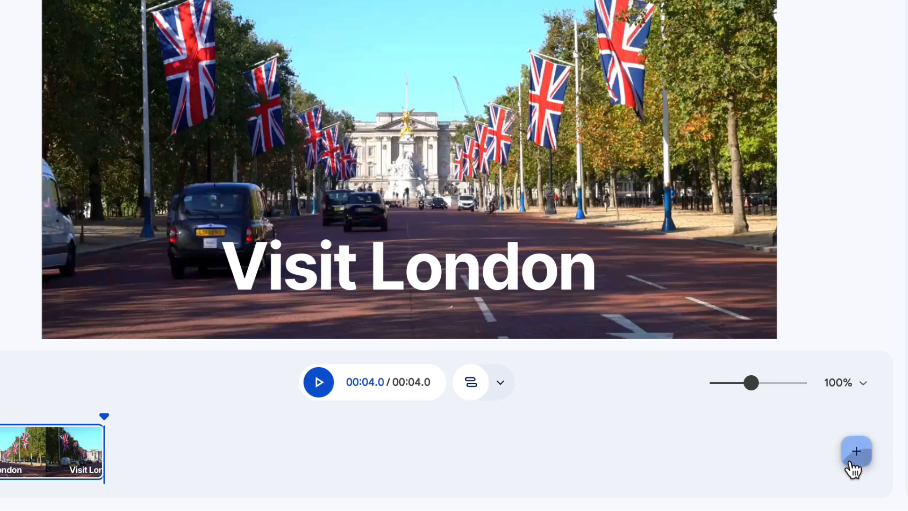
# Step: Add a new scene with a rounded rectangle reading Big Ben
pyautogui.click(856, 451)
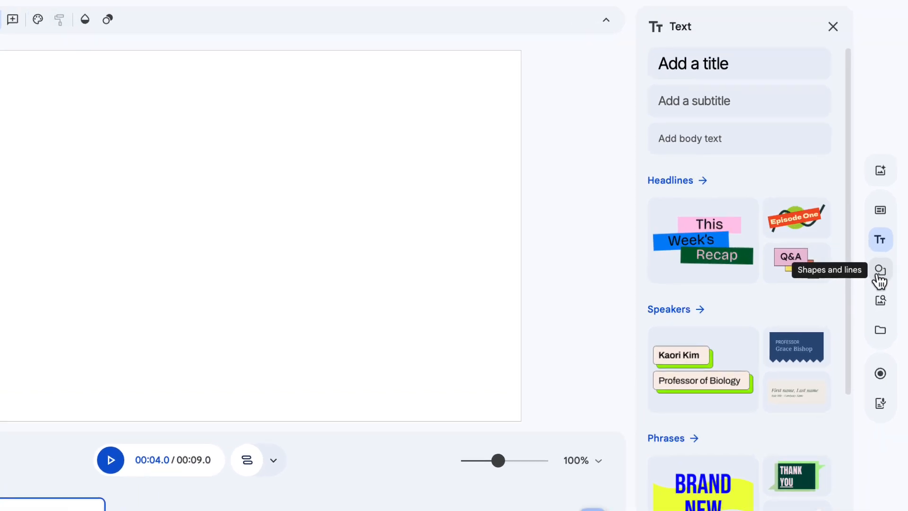
pyautogui.click(880, 269)
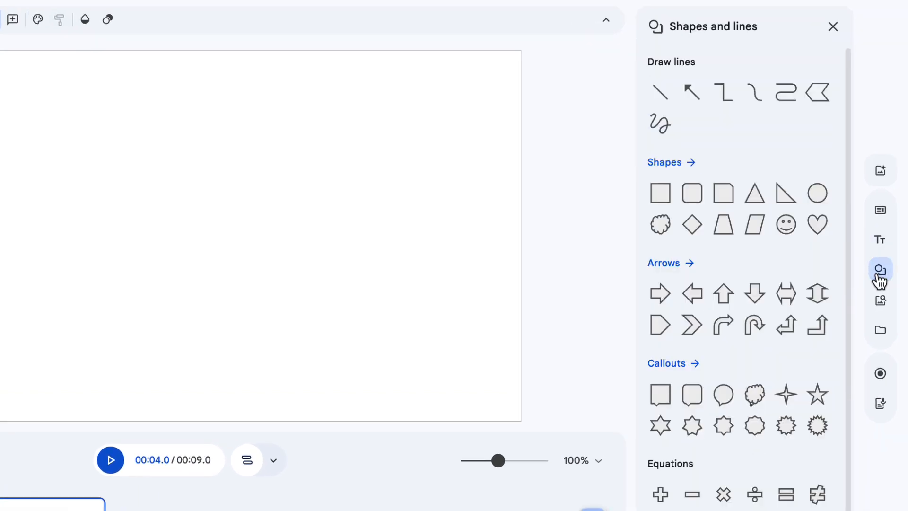
pyautogui.moveTo(843, 288)
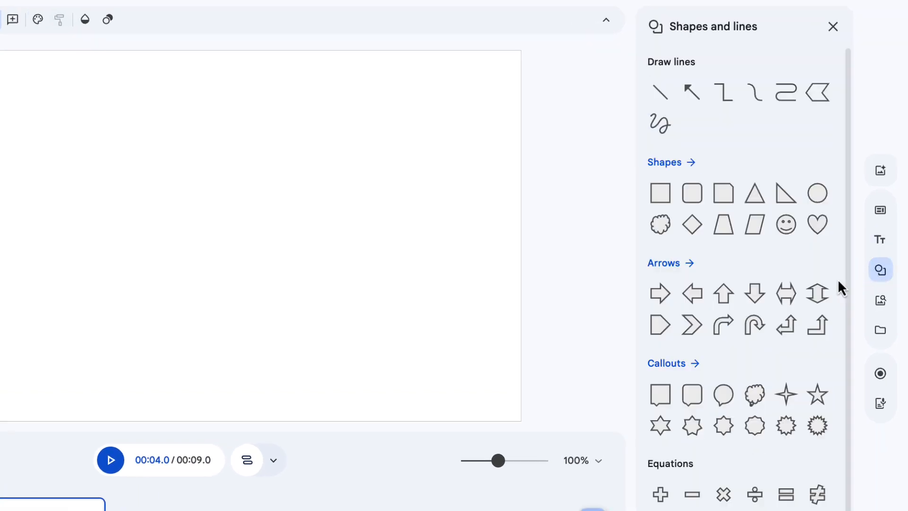
pyautogui.moveTo(690, 193)
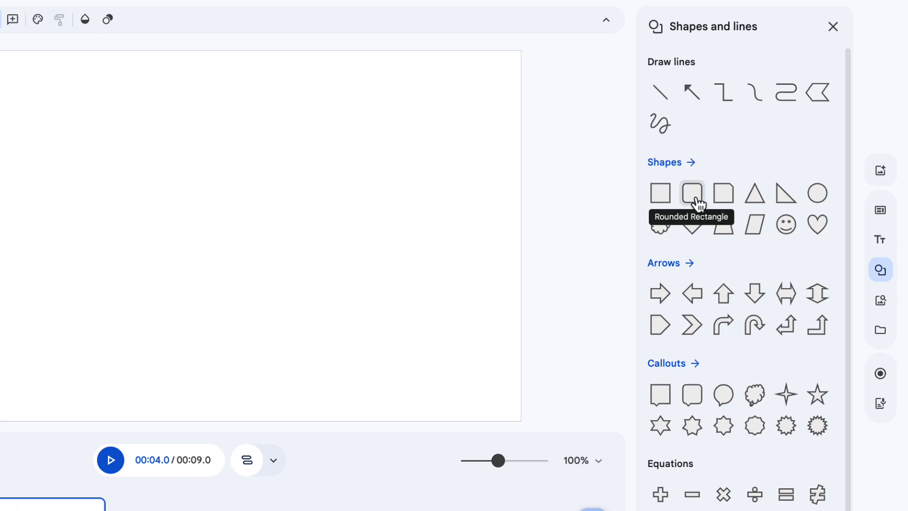
pyautogui.click(692, 193)
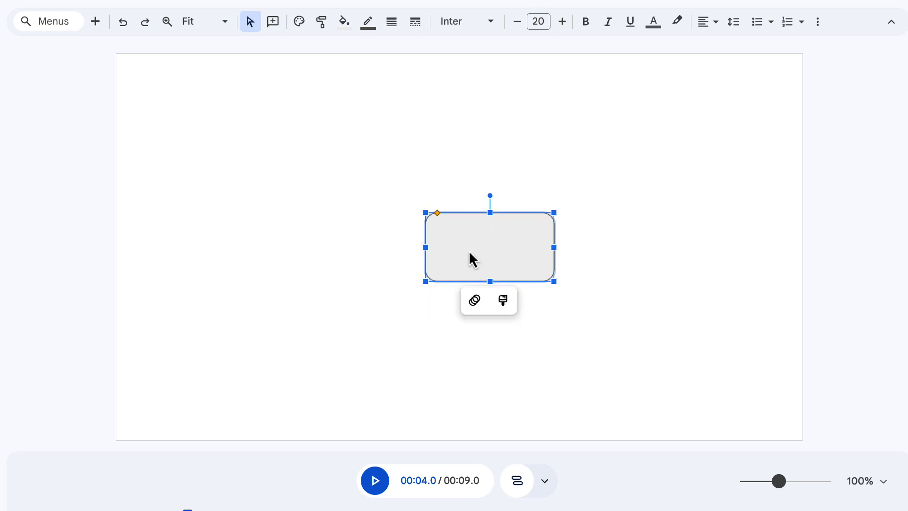
pyautogui.write('Big B')
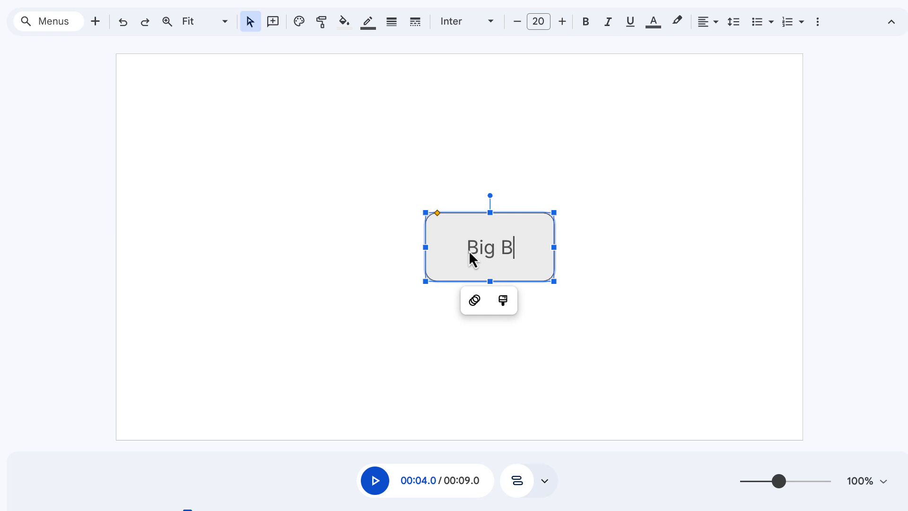
pyautogui.write('en')
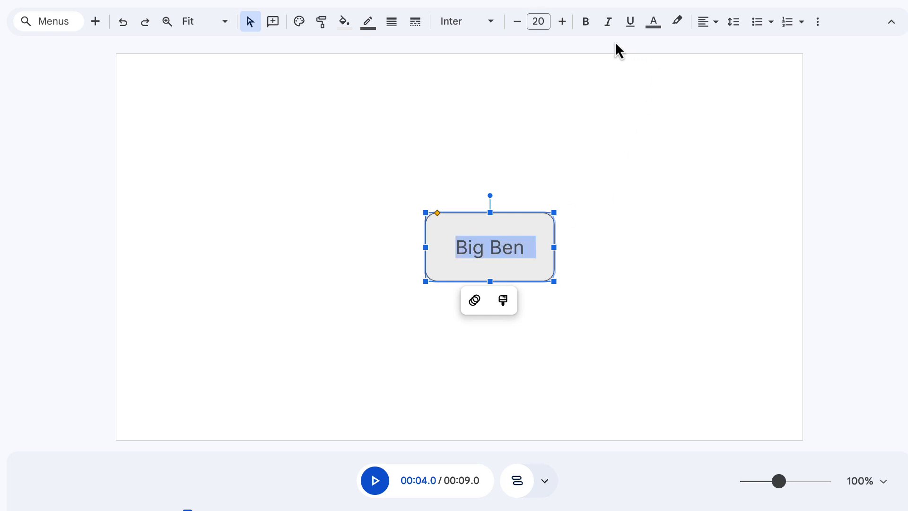
# Step: Make the Big Ben text bold and larger and fill the shape blue
pyautogui.click(561, 21)
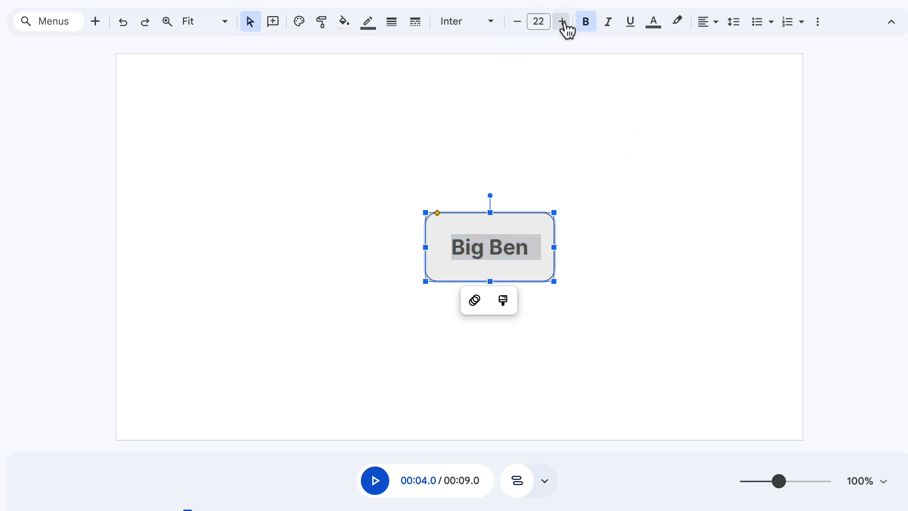
pyautogui.click(653, 21)
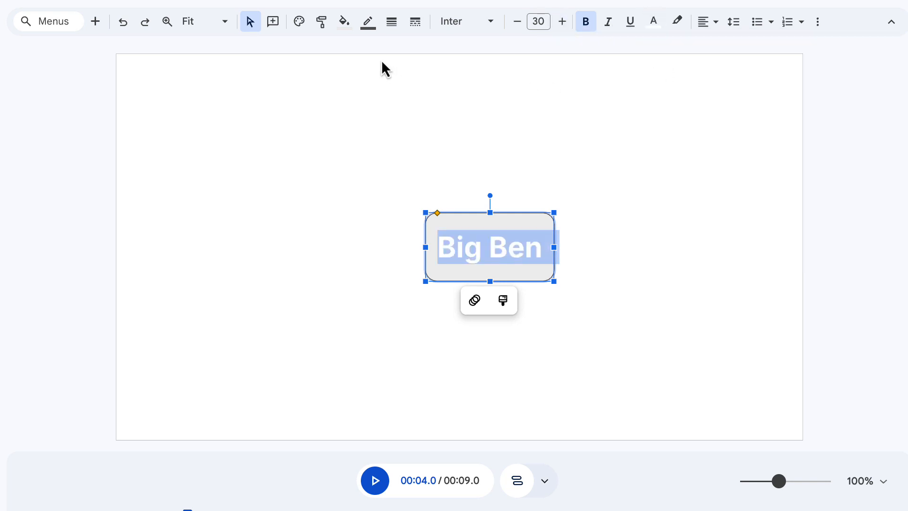
pyautogui.click(344, 22)
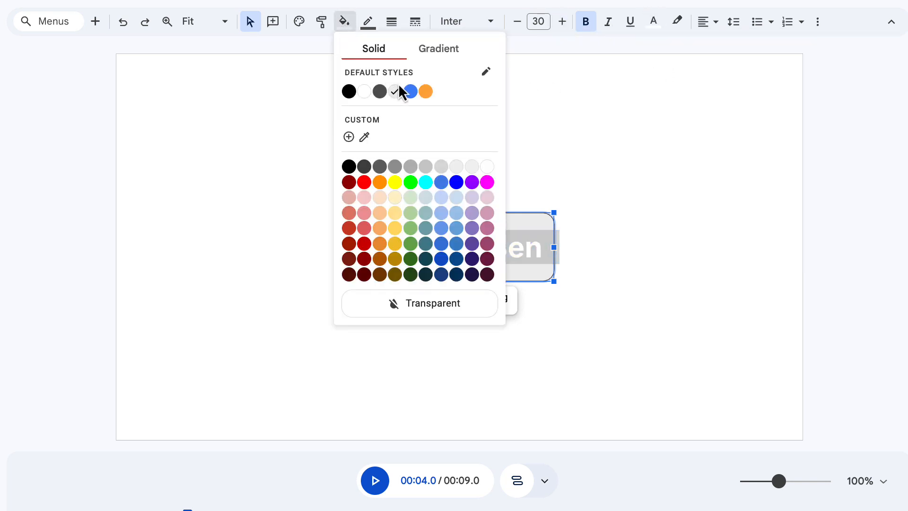
pyautogui.click(368, 22)
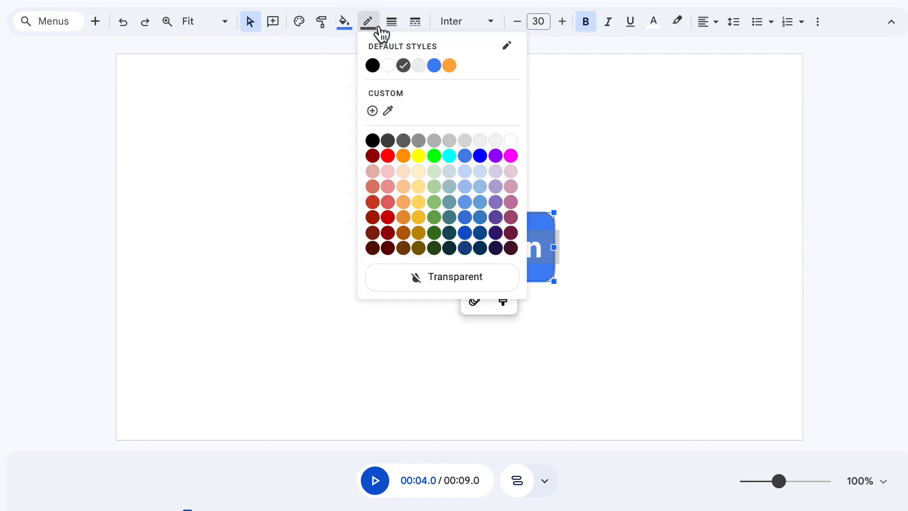
pyautogui.click(344, 22)
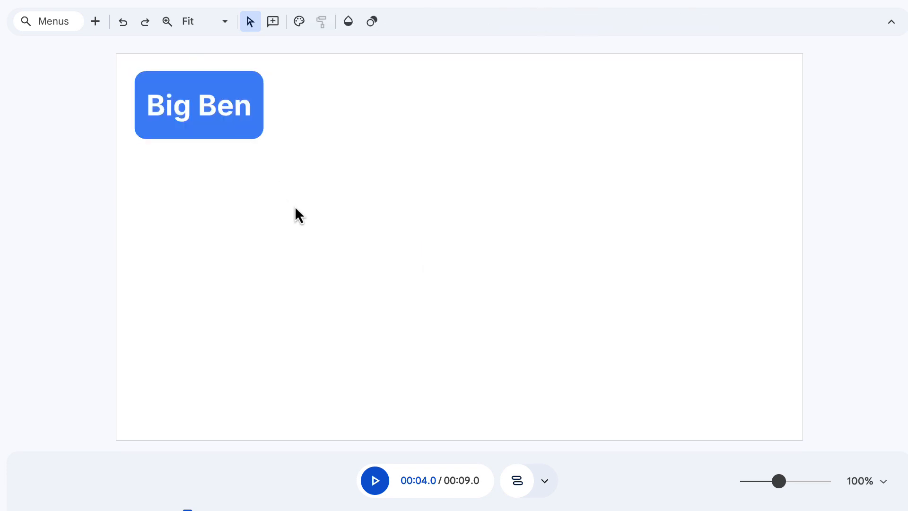
pyautogui.moveTo(318, 219)
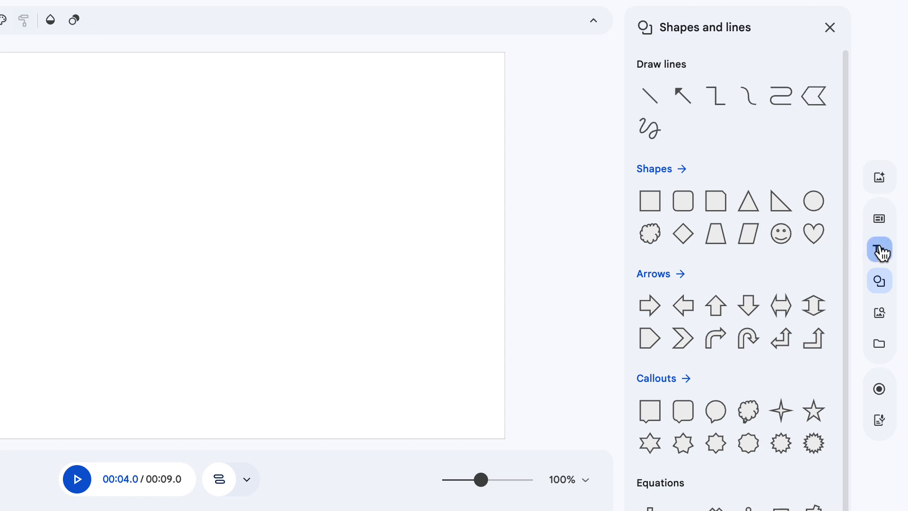
# Step: Add a body text box and enter Built 1843 - 1859 as the first Big Ben fact
pyautogui.click(879, 249)
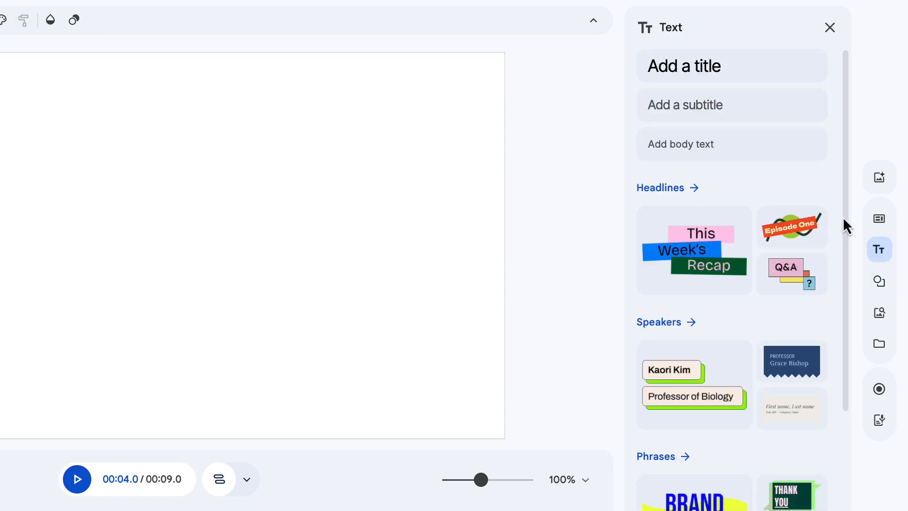
pyautogui.moveTo(732, 144)
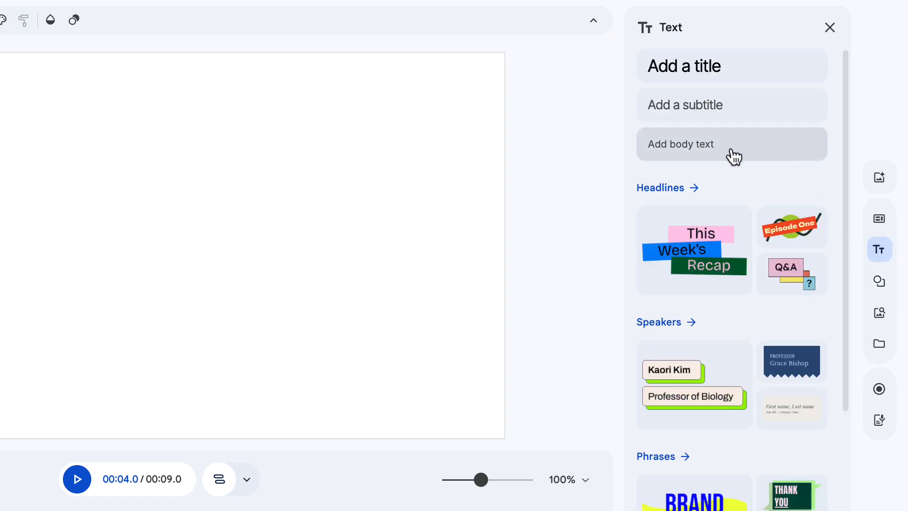
pyautogui.click(681, 143)
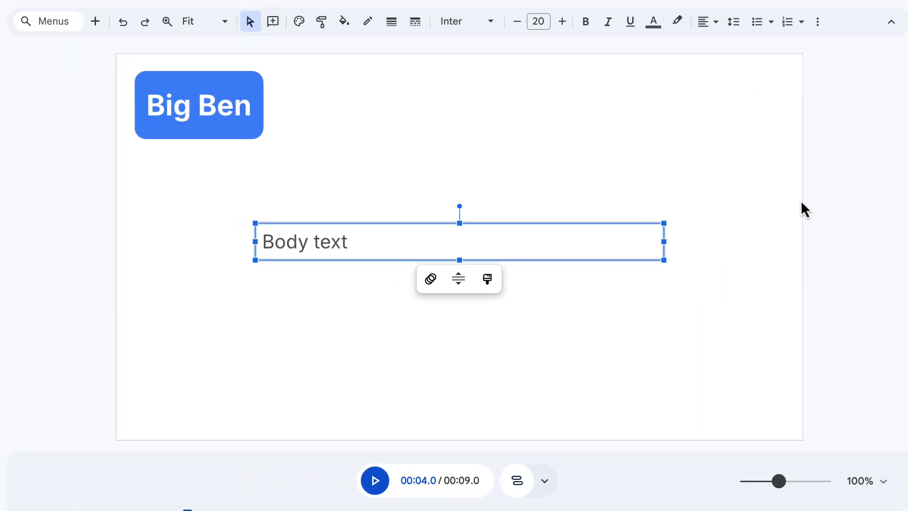
pyautogui.doubleClick(305, 241)
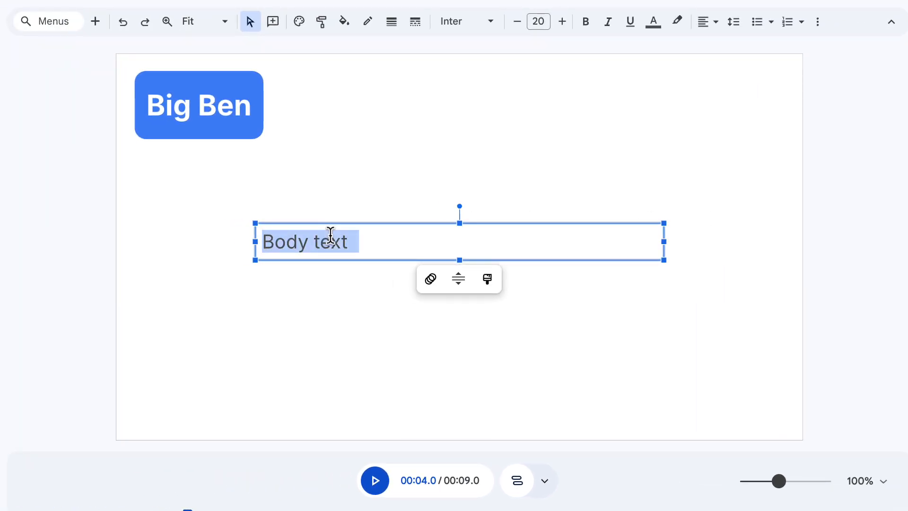
pyautogui.write('Built 1843 - 1859')
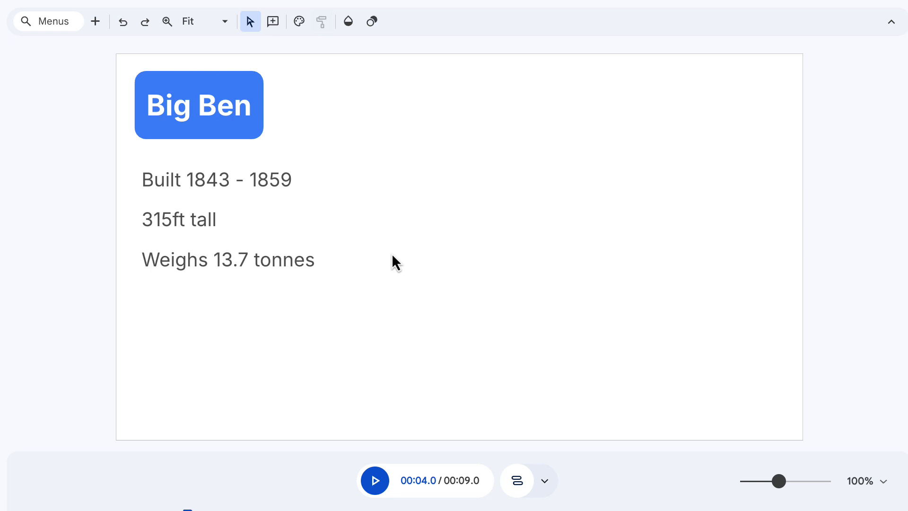
# Step: Insert the close-up Big Ben clock tower stock clip and place it on the scene's right half
pyautogui.click(894, 249)
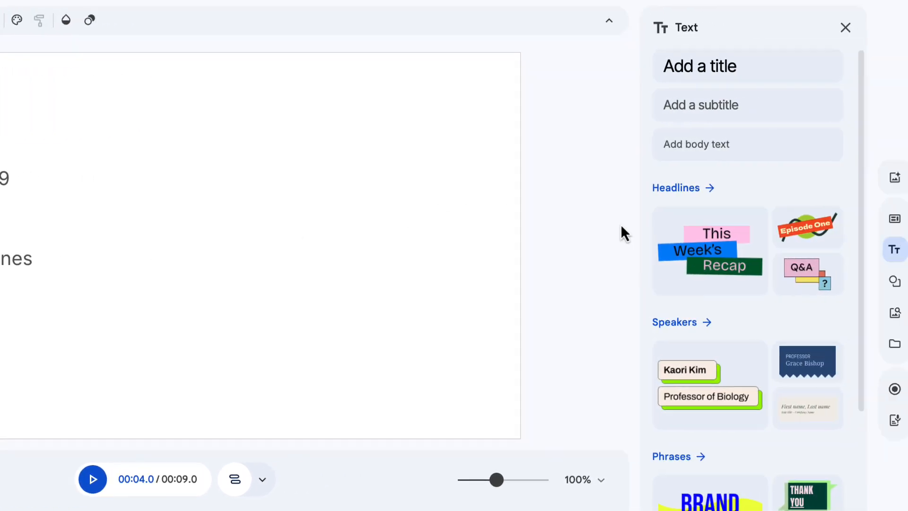
pyautogui.moveTo(879, 313)
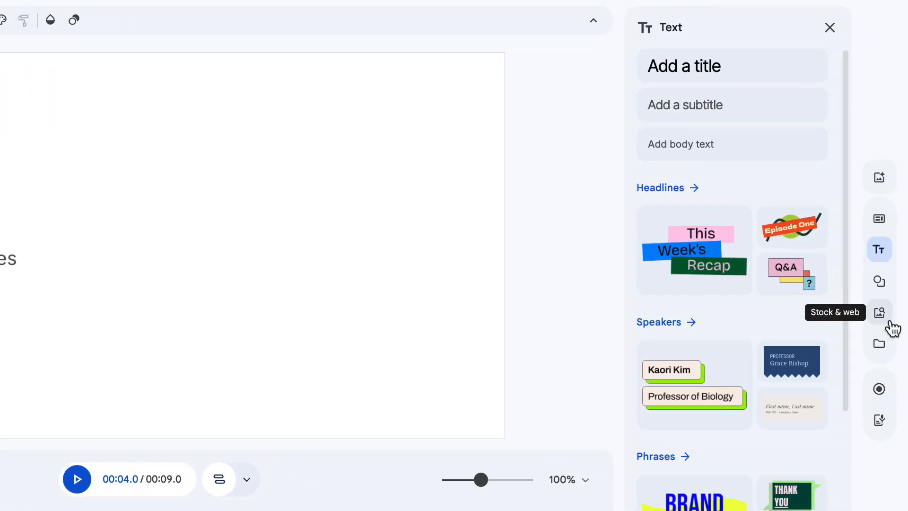
pyautogui.click(879, 312)
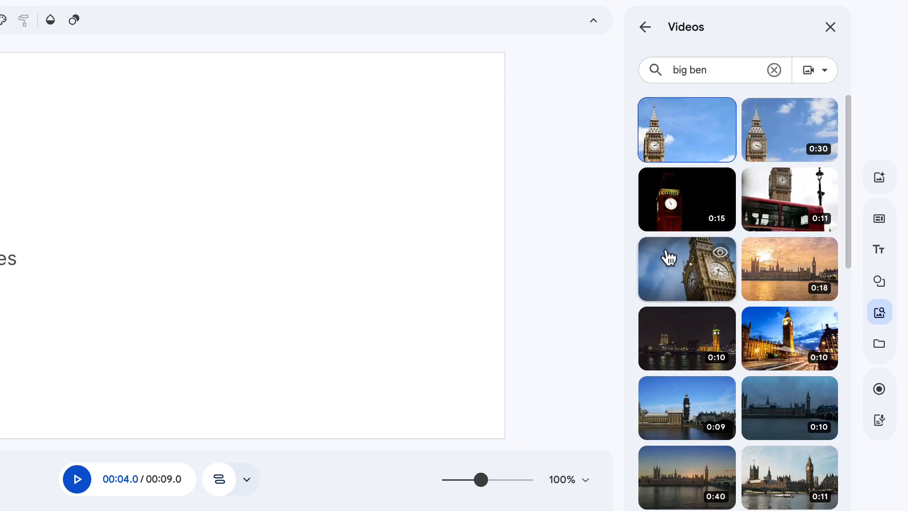
pyautogui.click(687, 130)
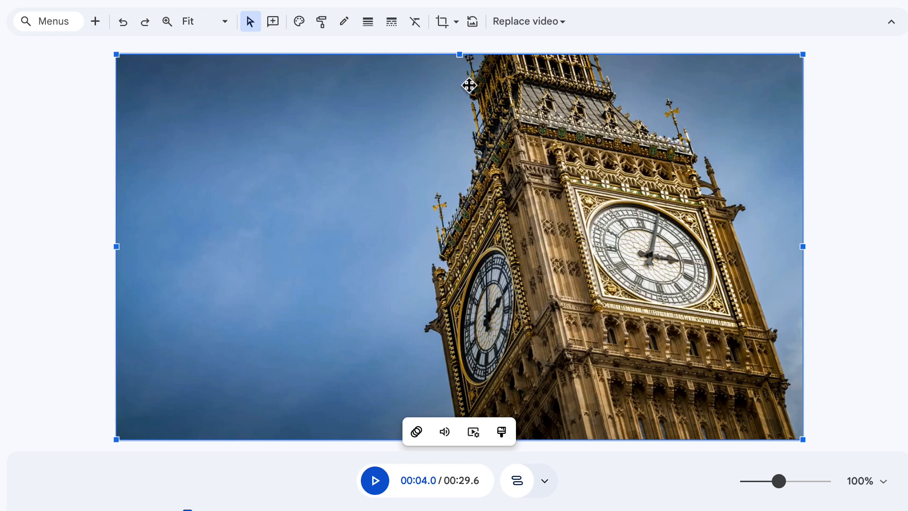
pyautogui.click(441, 22)
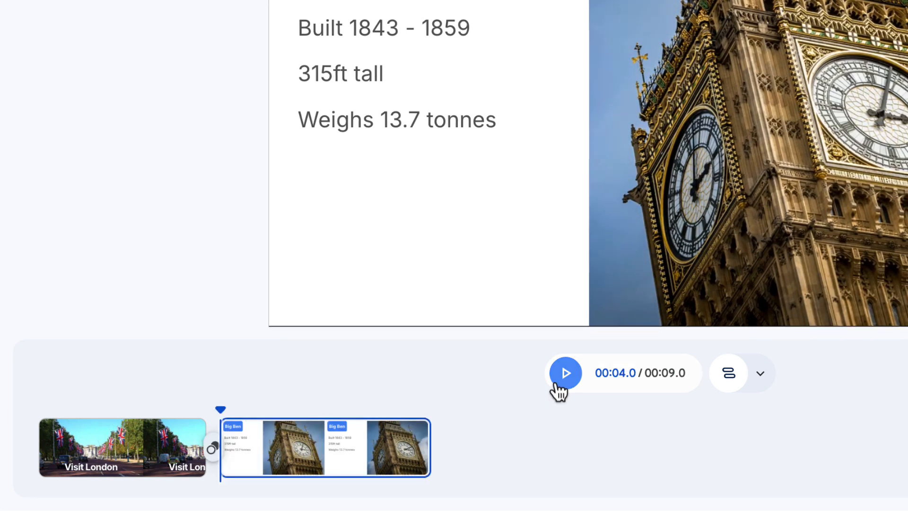
pyautogui.click(565, 373)
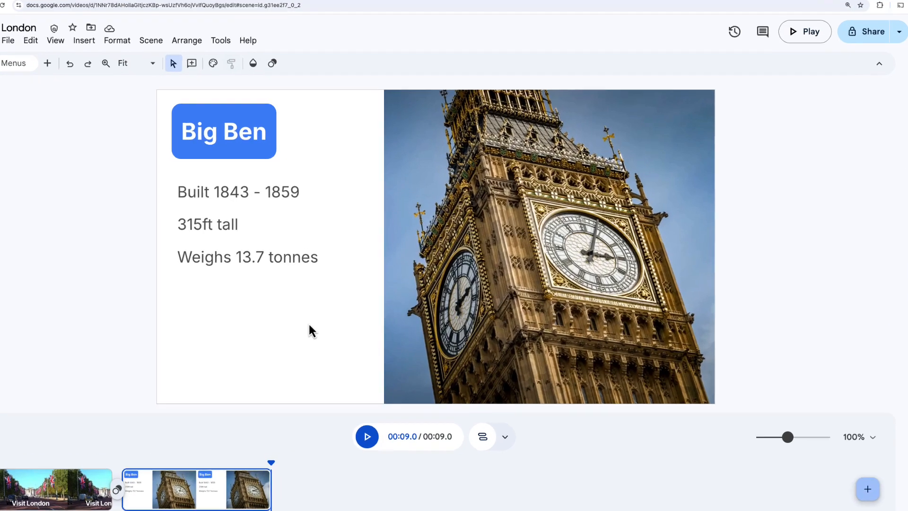
# Step: Give the Big Ben title a rightward Slide-in animation, character by character
pyautogui.click(223, 131)
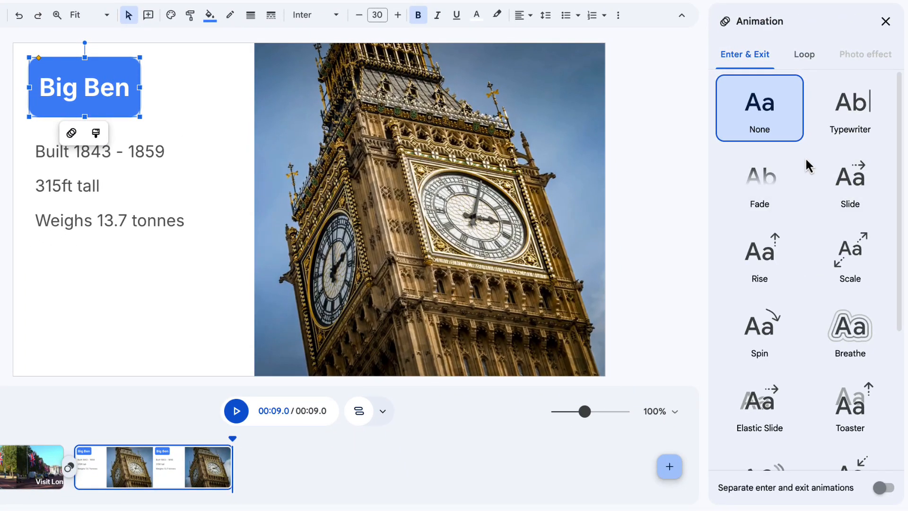
pyautogui.scroll(-3)
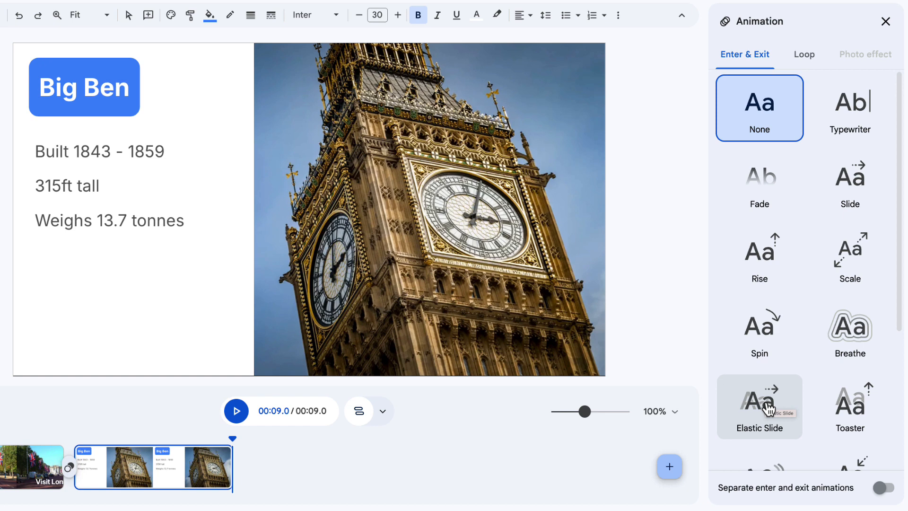
pyautogui.click(84, 87)
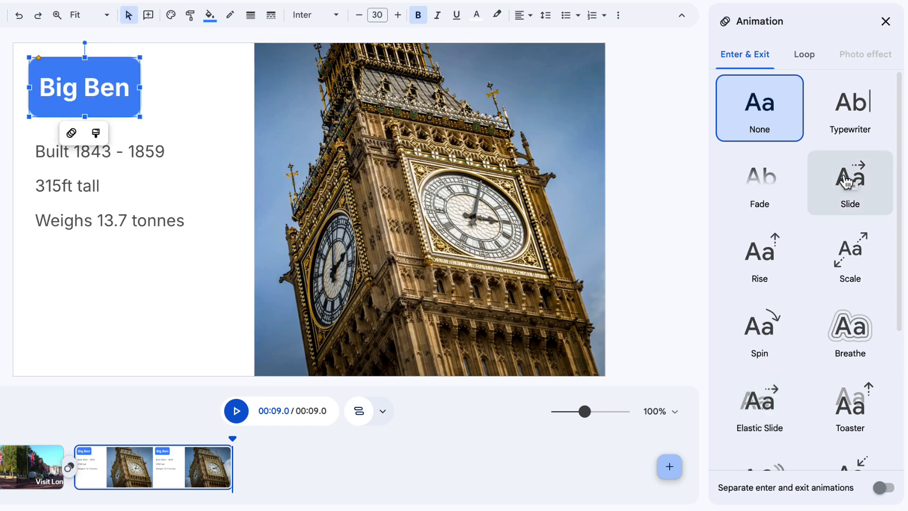
pyautogui.click(850, 182)
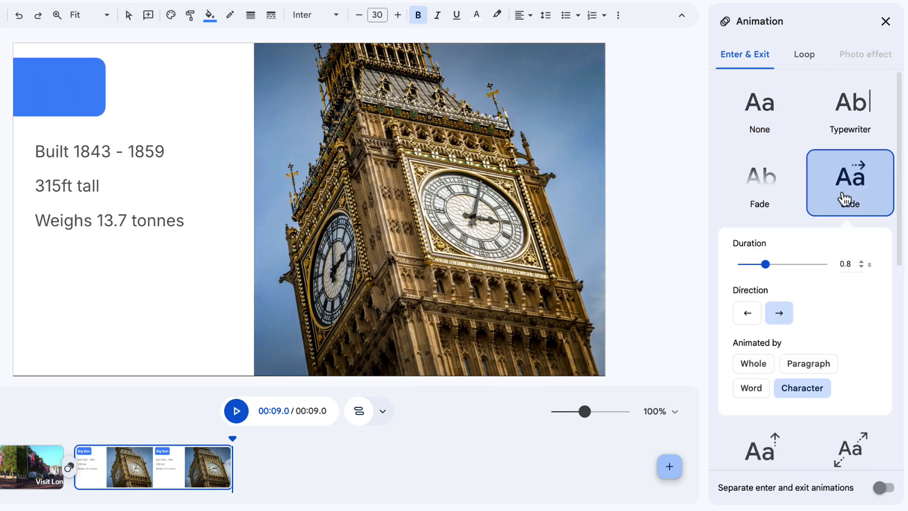
pyautogui.click(59, 86)
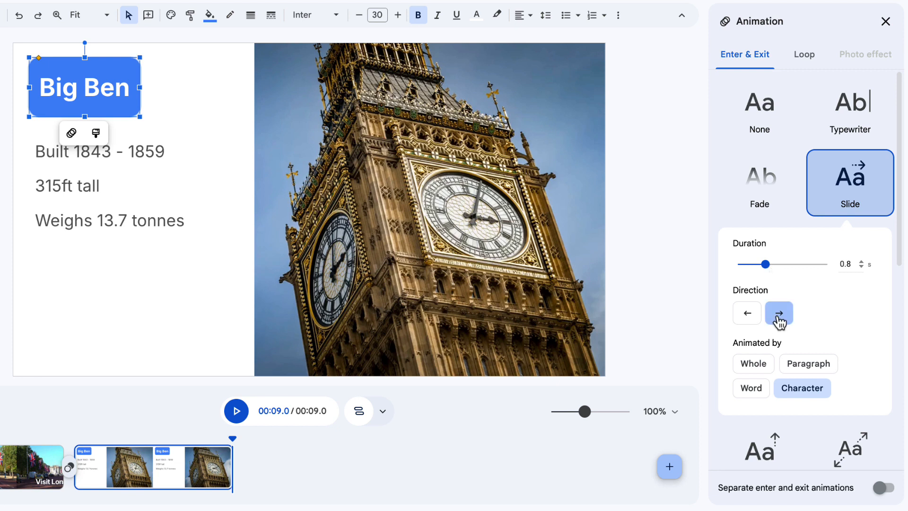
pyautogui.moveTo(753, 364)
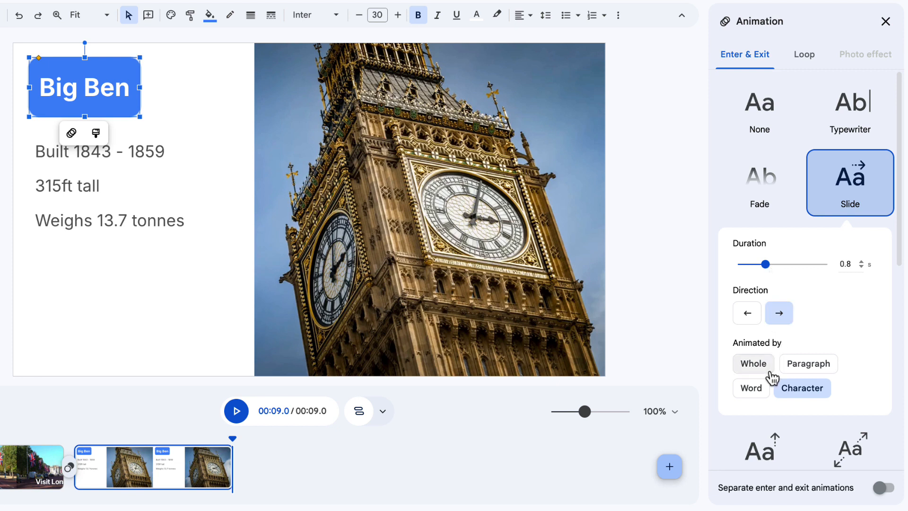
pyautogui.moveTo(855, 316)
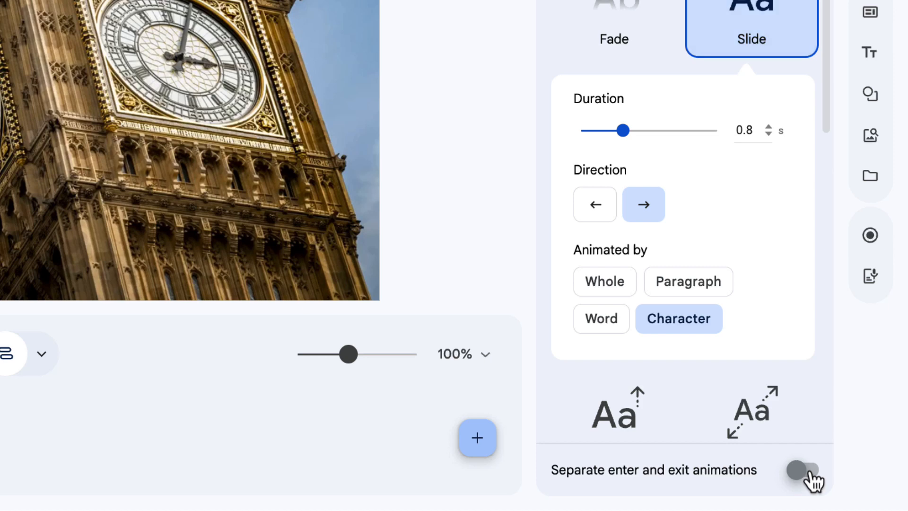
# Step: Enable separate enter and exit animations with no exit effect, then preview the scene
pyautogui.click(799, 470)
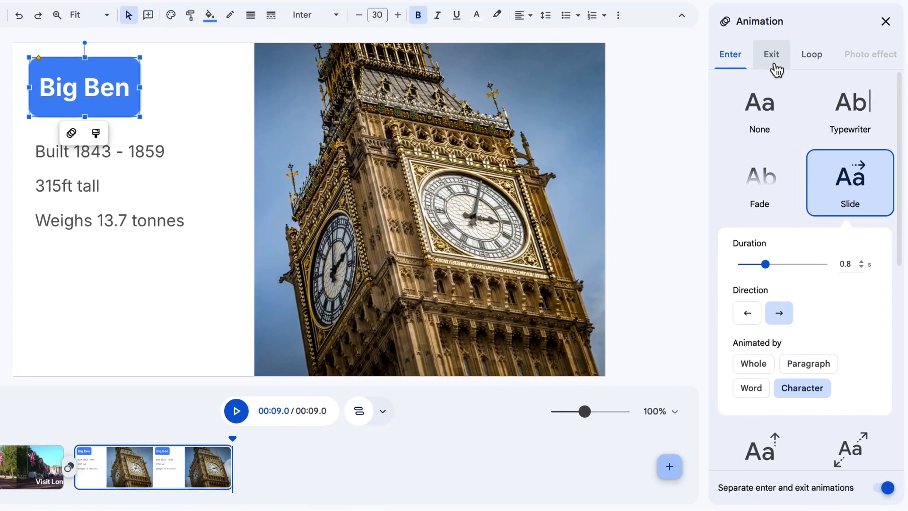
pyautogui.click(771, 54)
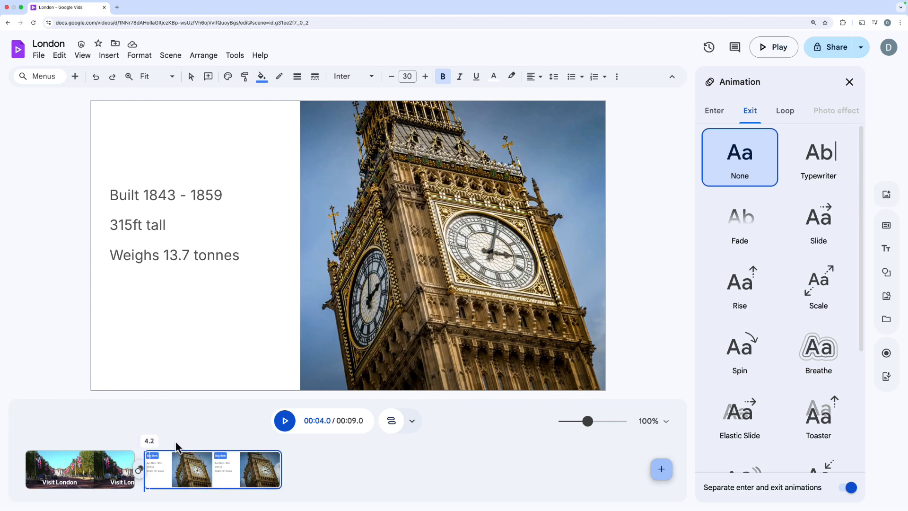
pyautogui.click(284, 420)
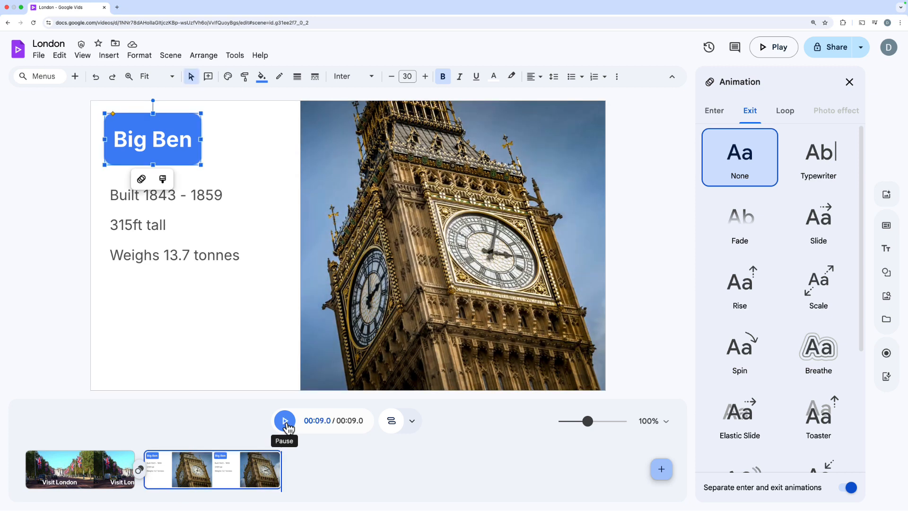
pyautogui.click(284, 420)
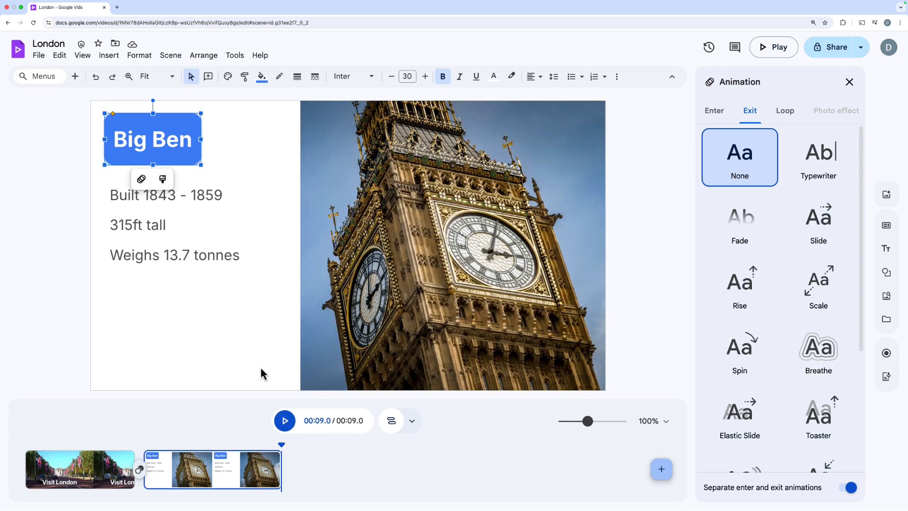
pyautogui.moveTo(173, 191)
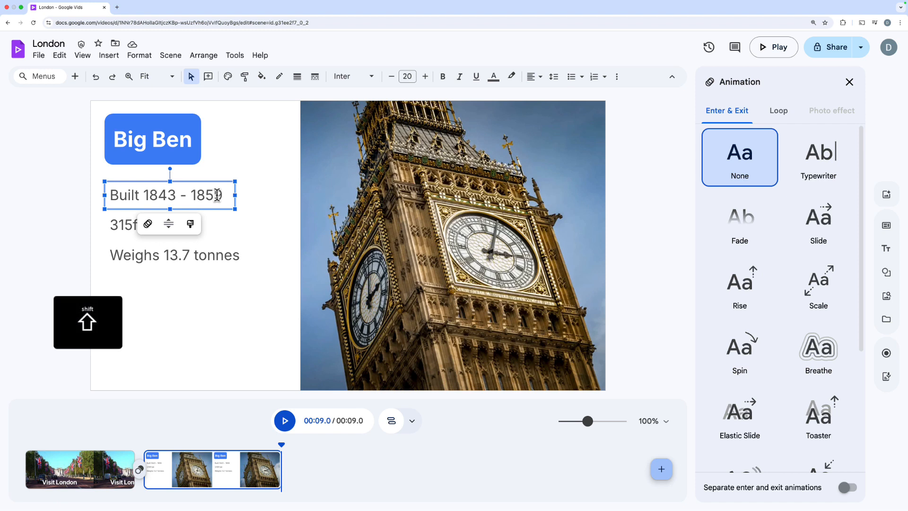
# Step: Select all three fact lines and give them a whole-box fade-in animation
pyautogui.click(139, 225)
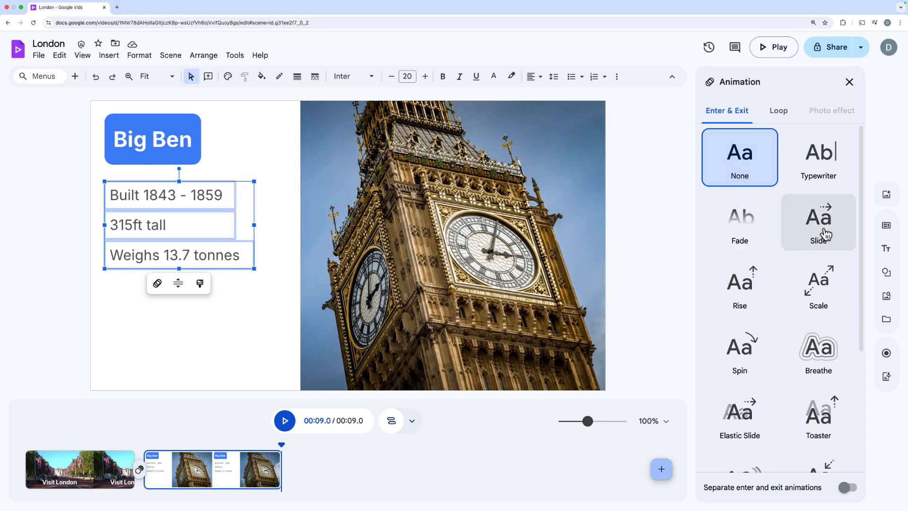
pyautogui.moveTo(740, 223)
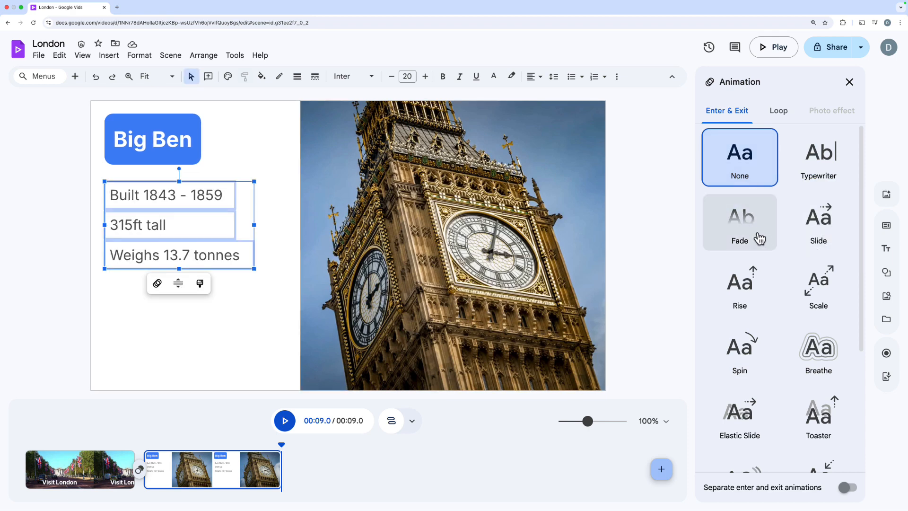
pyautogui.click(740, 223)
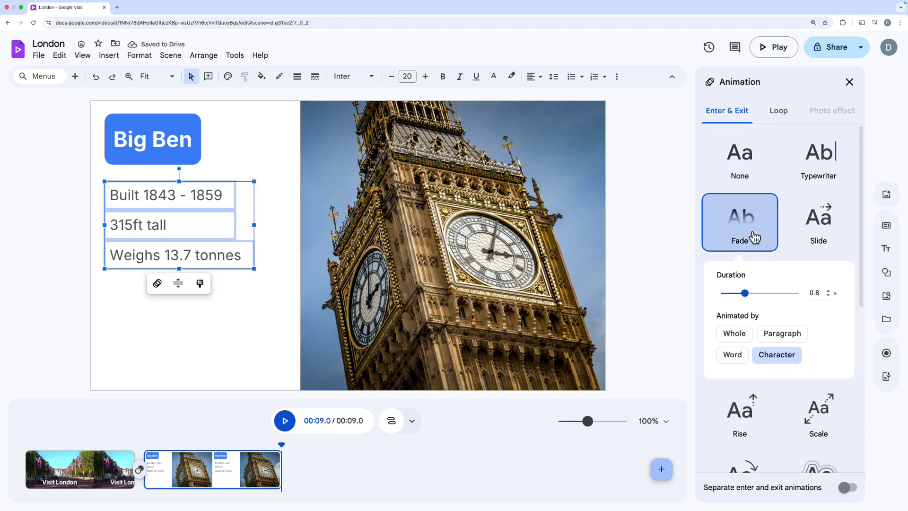
pyautogui.moveTo(734, 333)
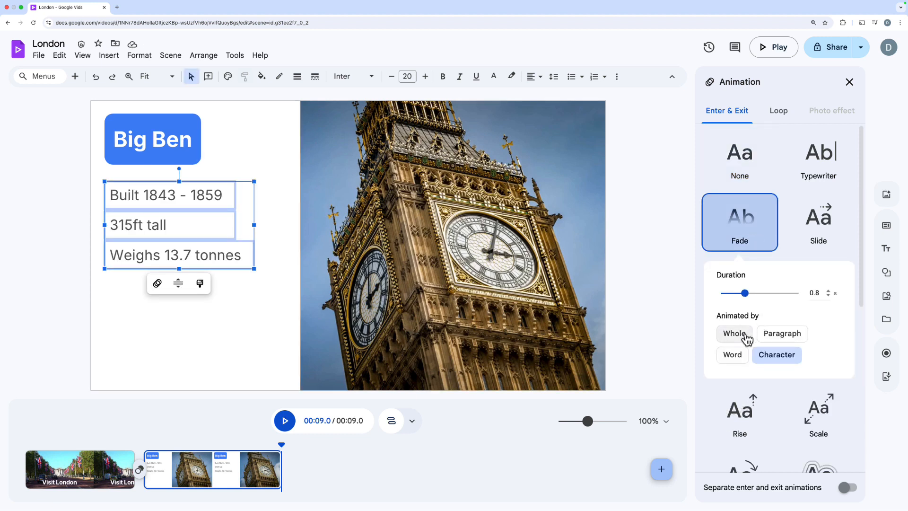
pyautogui.click(734, 334)
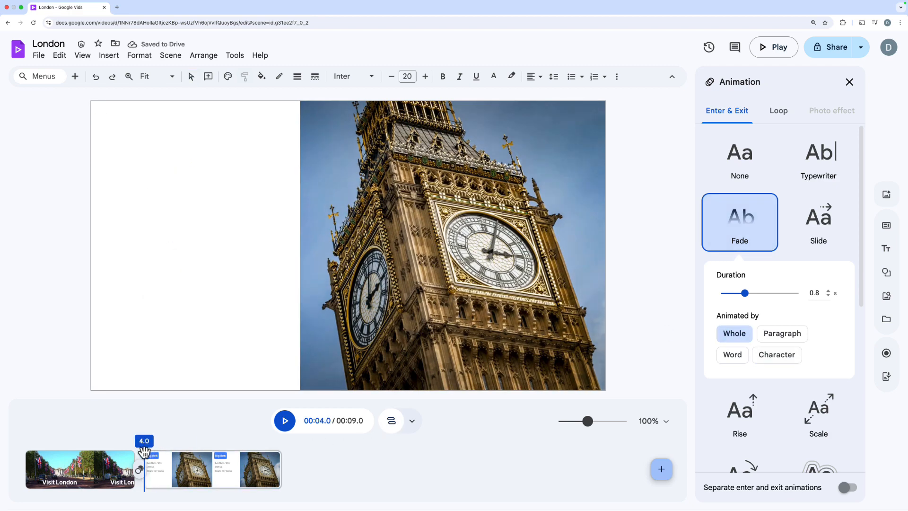
# Step: Enable separate enter and exit animations and set the facts' exit to None
pyautogui.click(284, 420)
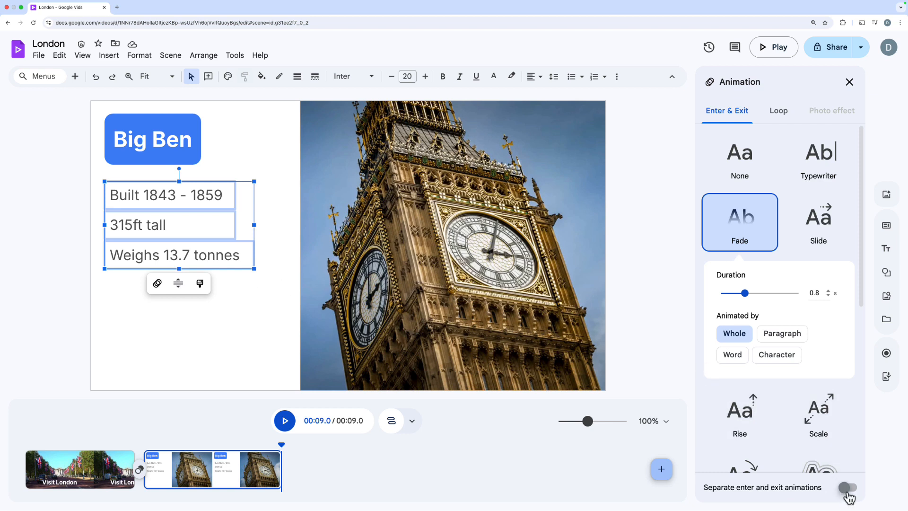
pyautogui.click(846, 487)
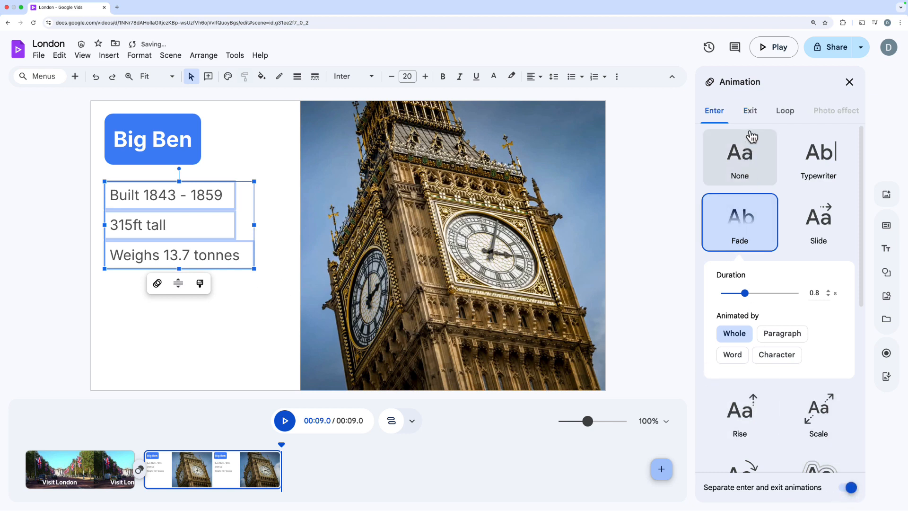
pyautogui.click(749, 110)
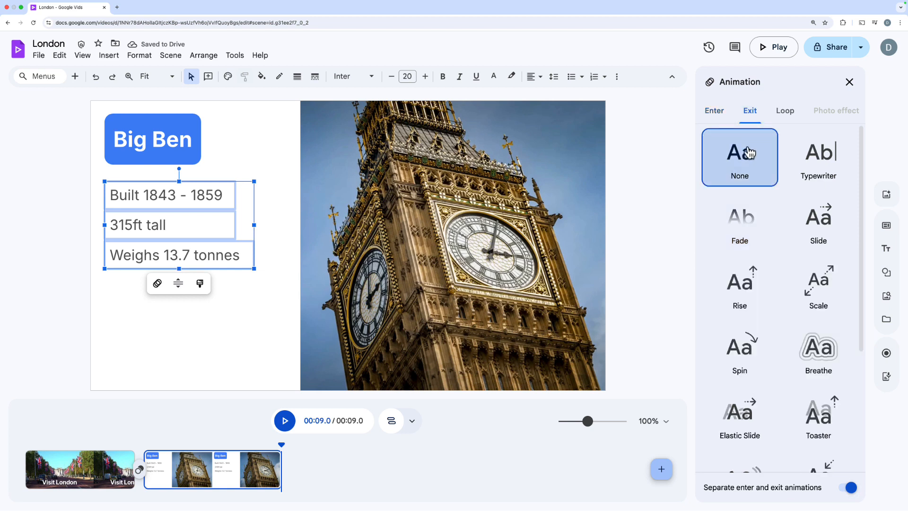
pyautogui.moveTo(749, 152)
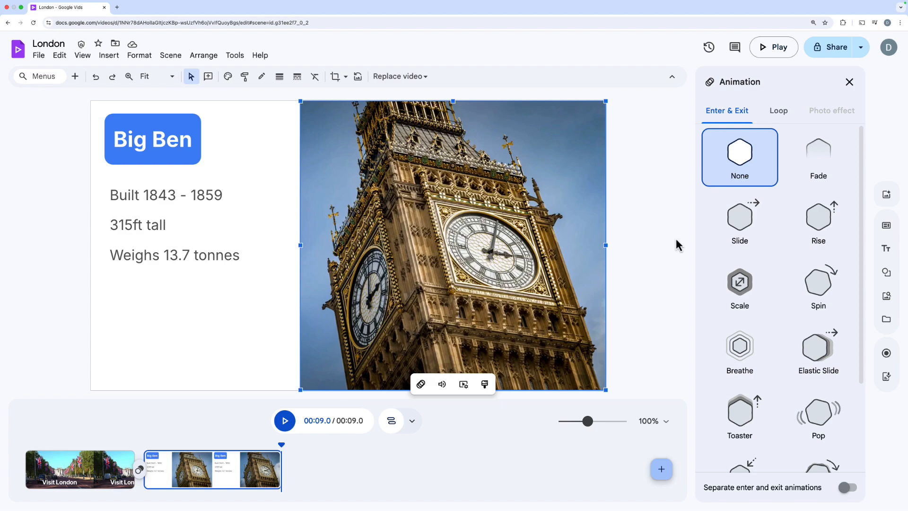
# Step: Make the Big Ben photo slide in leftward with separate enter/exit animations, and preview it
pyautogui.click(739, 221)
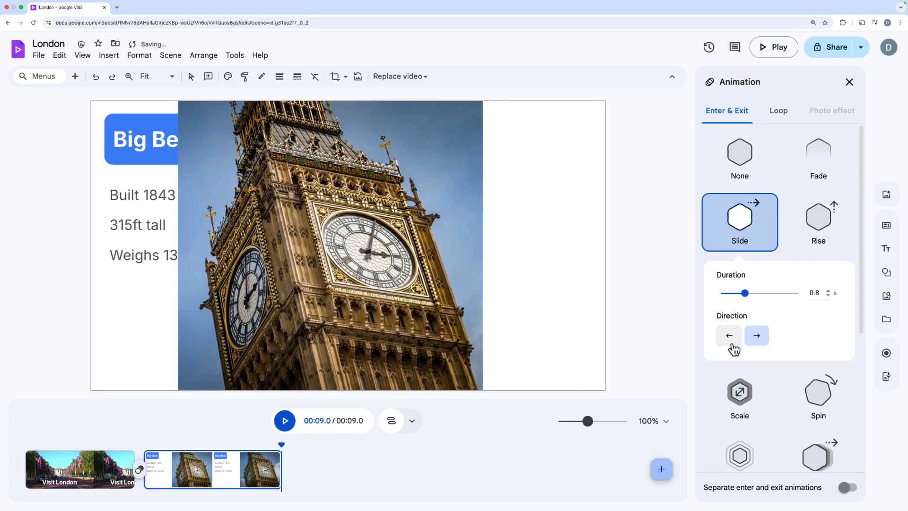
pyautogui.click(728, 335)
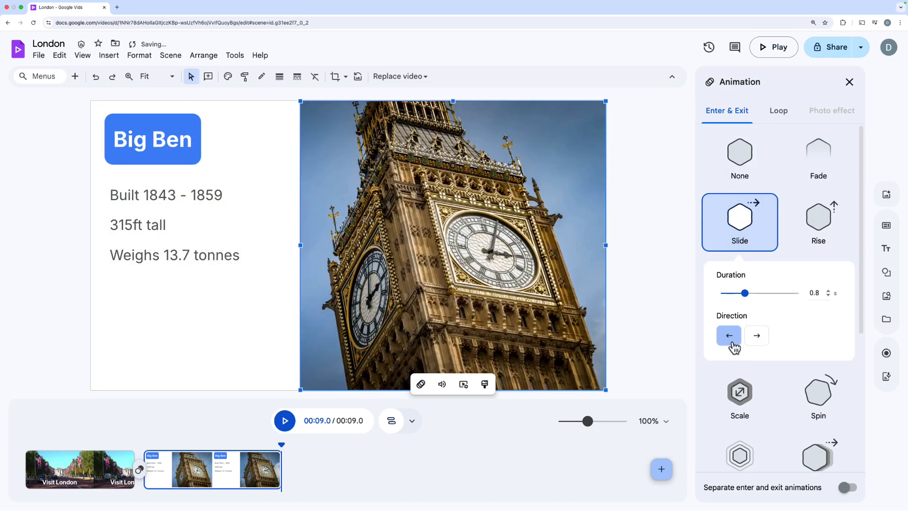
pyautogui.click(847, 488)
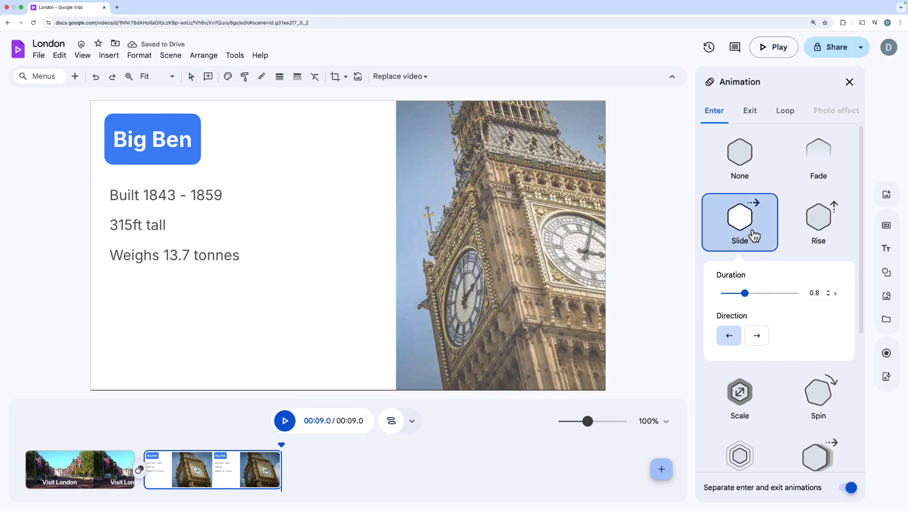
pyautogui.click(452, 244)
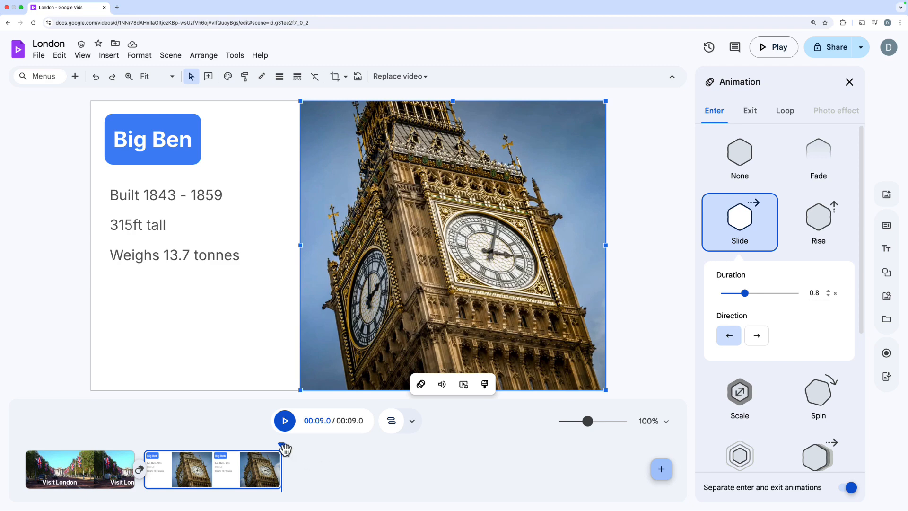
pyautogui.click(79, 469)
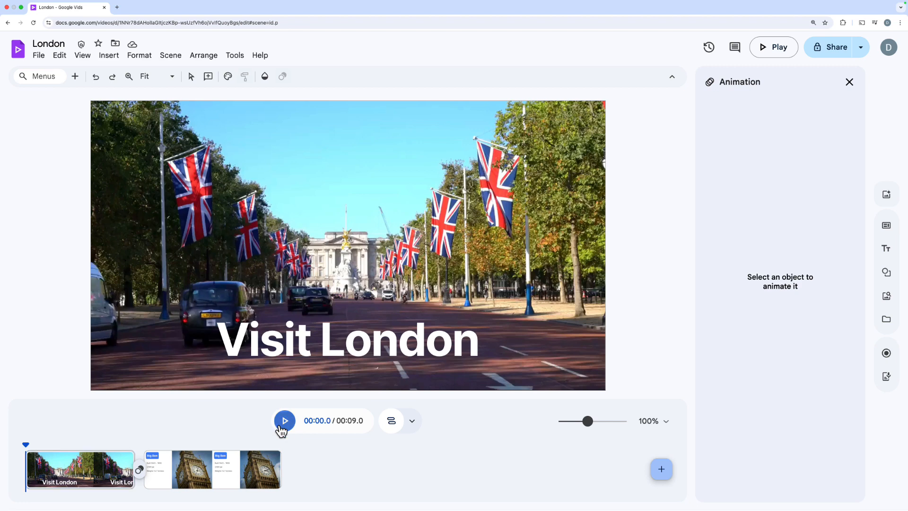
# Step: Play the video and reveal the Big Ben scene's per-element timing layers
pyautogui.click(285, 420)
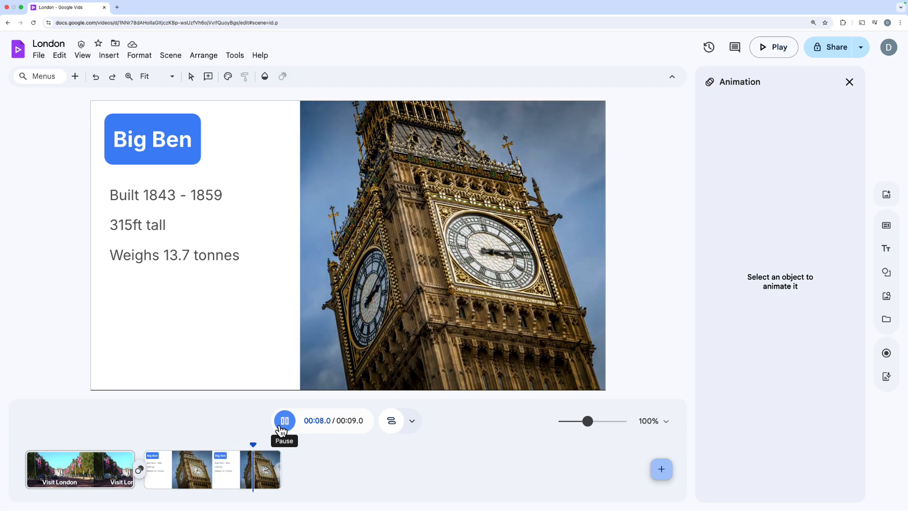
pyautogui.click(284, 420)
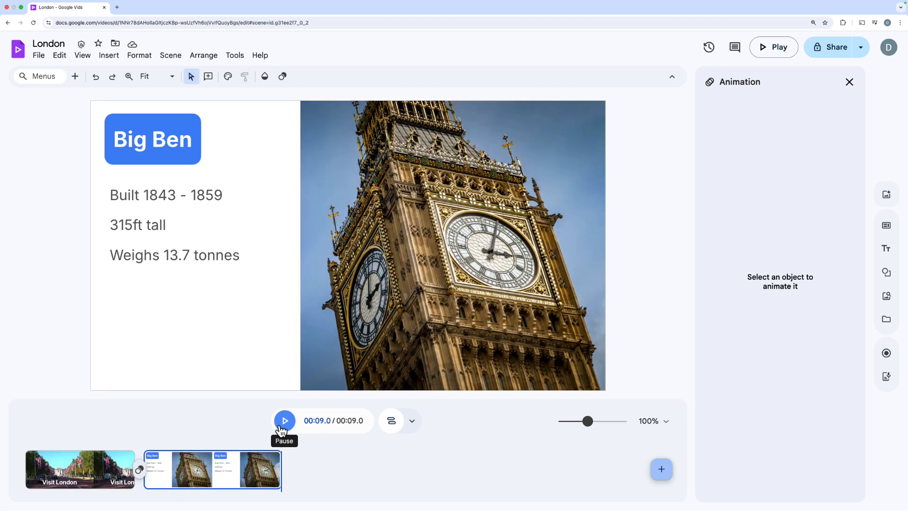
pyautogui.click(284, 420)
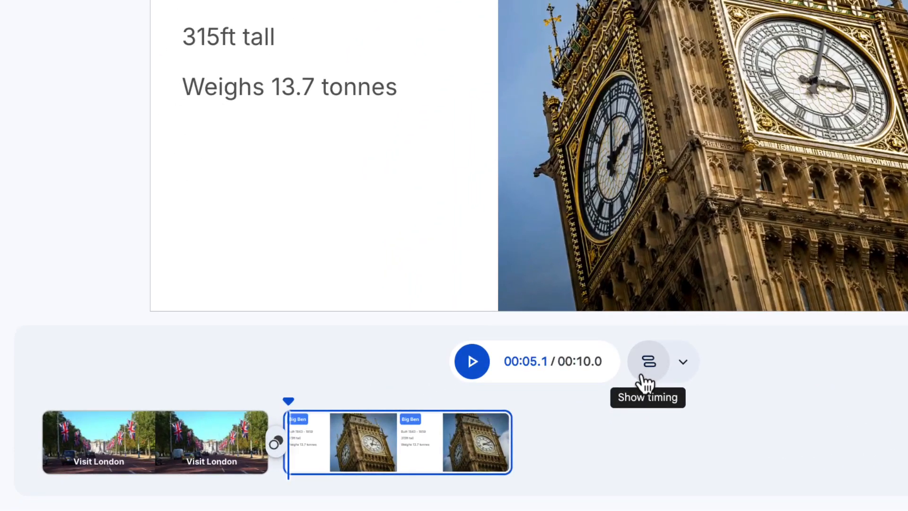
pyautogui.click(647, 361)
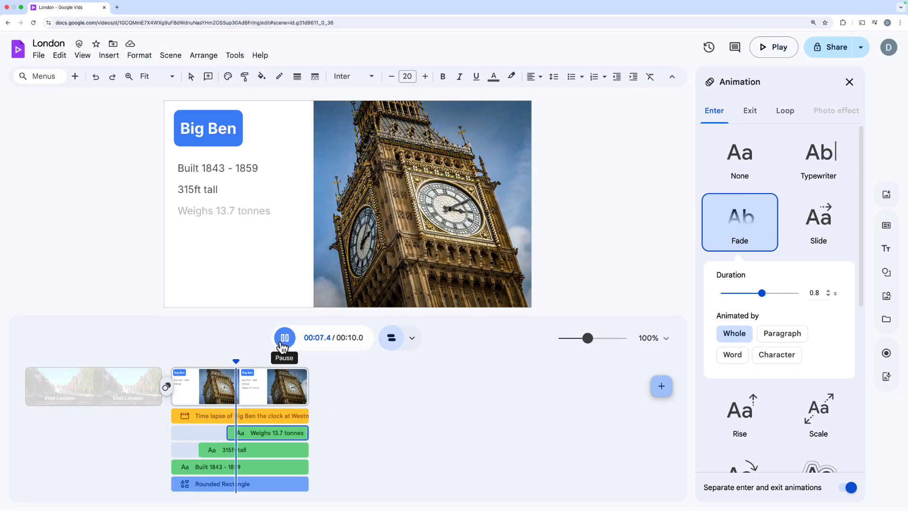
# Step: Delay the Built 1843 - 1859 line so the facts start staggered, then replay
pyautogui.click(284, 338)
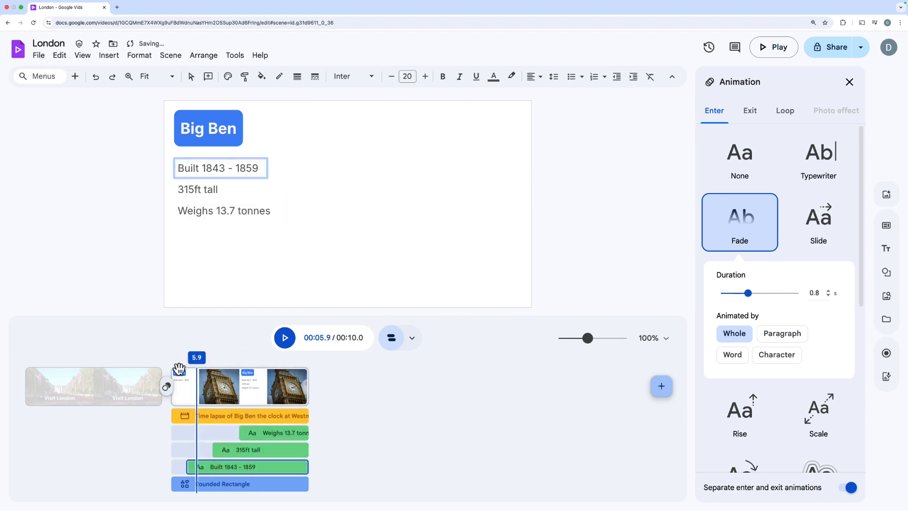
pyautogui.click(285, 338)
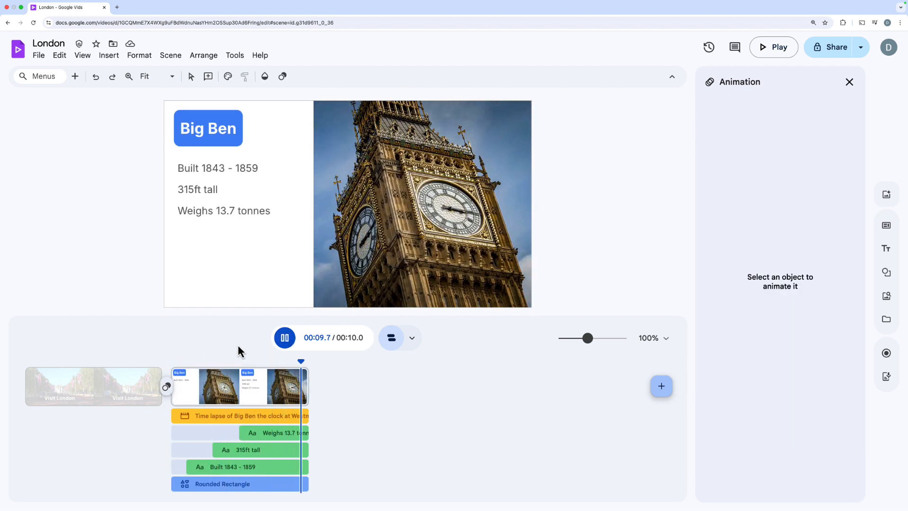
pyautogui.click(285, 338)
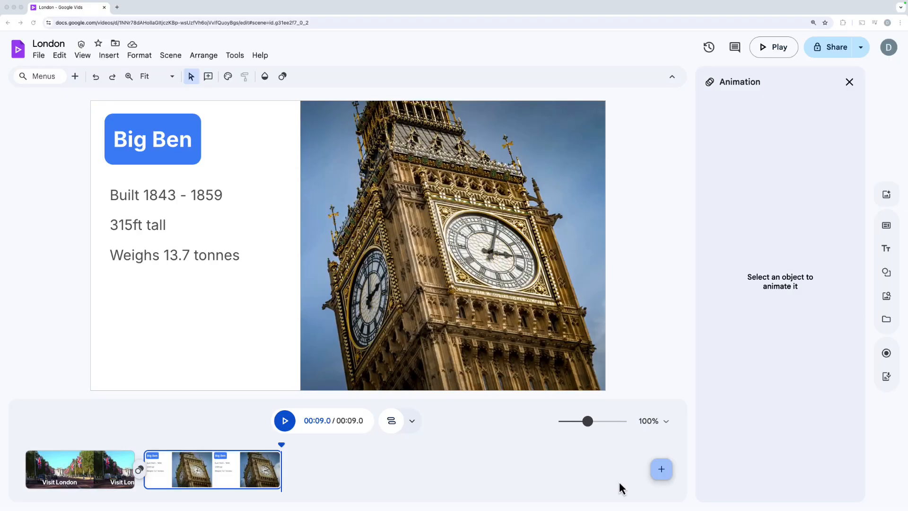
pyautogui.moveTo(661, 469)
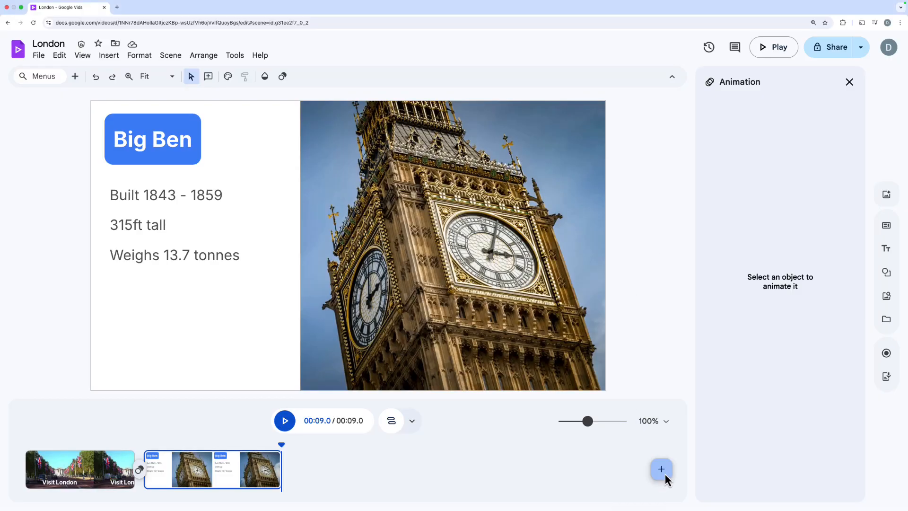
# Step: Add a blank third scene and write its script about London's 8 million residents and languages
pyautogui.click(662, 470)
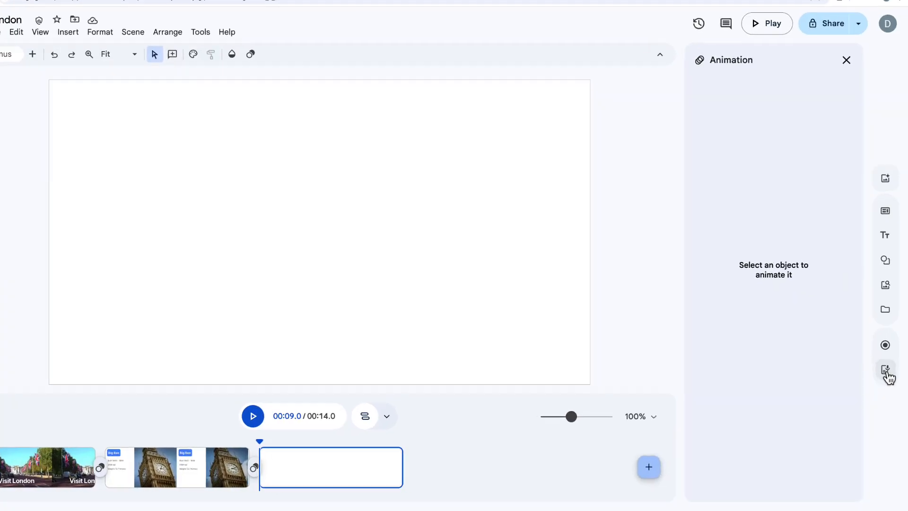
pyautogui.click(885, 371)
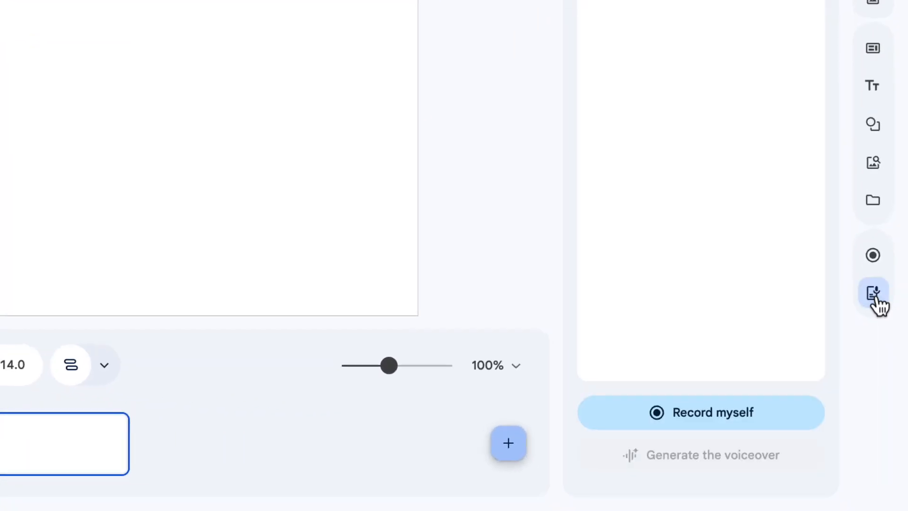
pyautogui.click(873, 293)
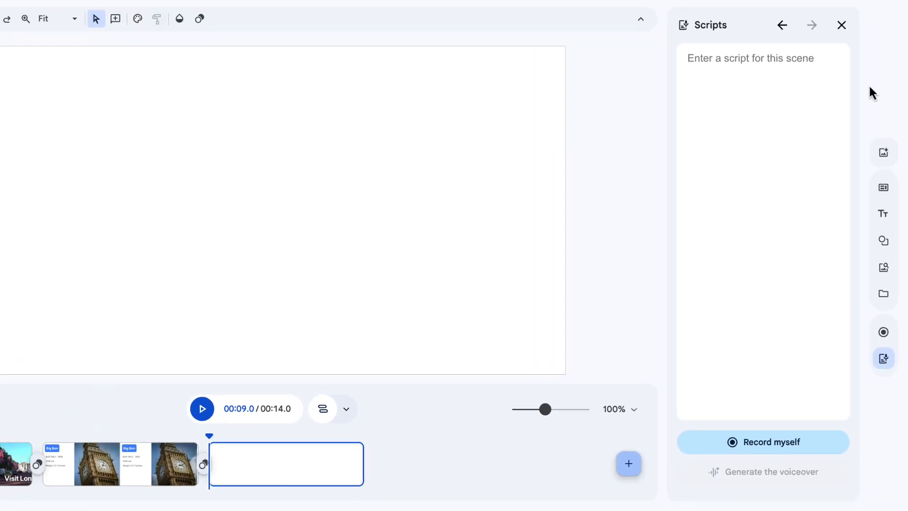
pyautogui.click(750, 57)
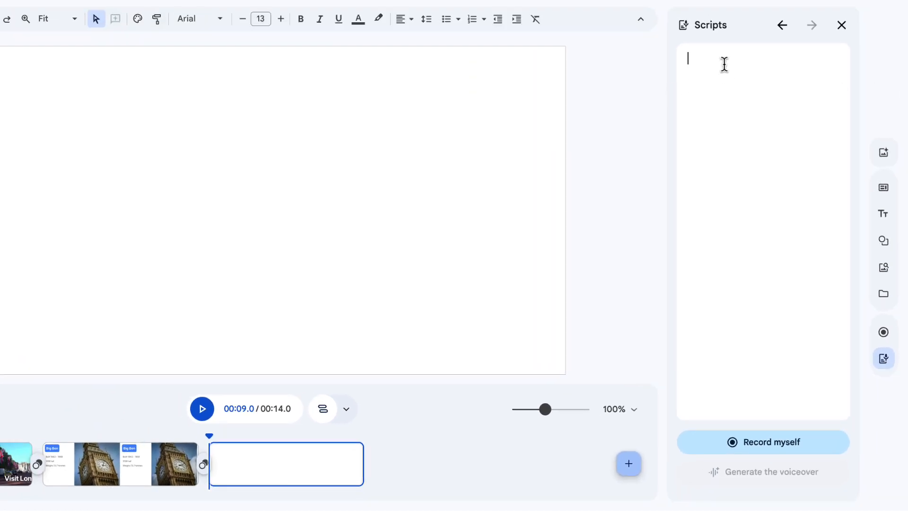
pyautogui.write('Did you know? London is a global hub, hosting over 8 million residents who speak over 300 languages, making it one of the most diverse cities on Earth.')
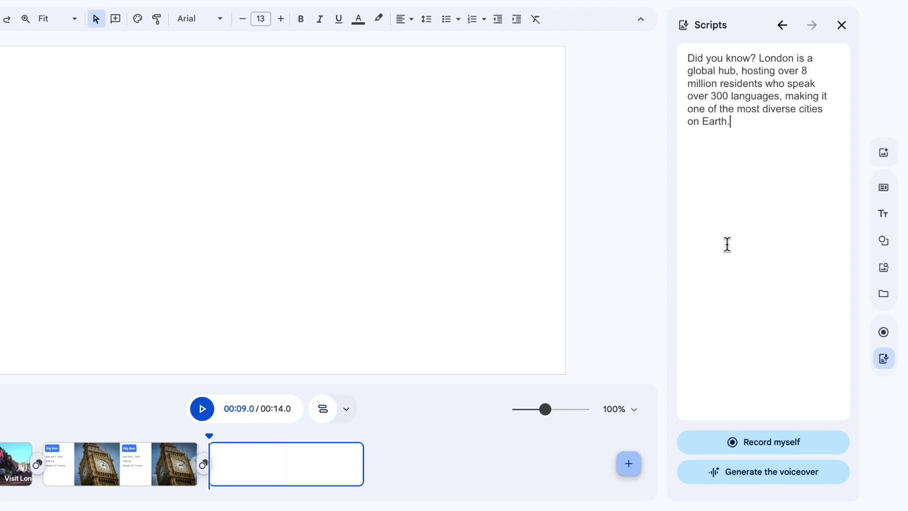
pyautogui.moveTo(883, 332)
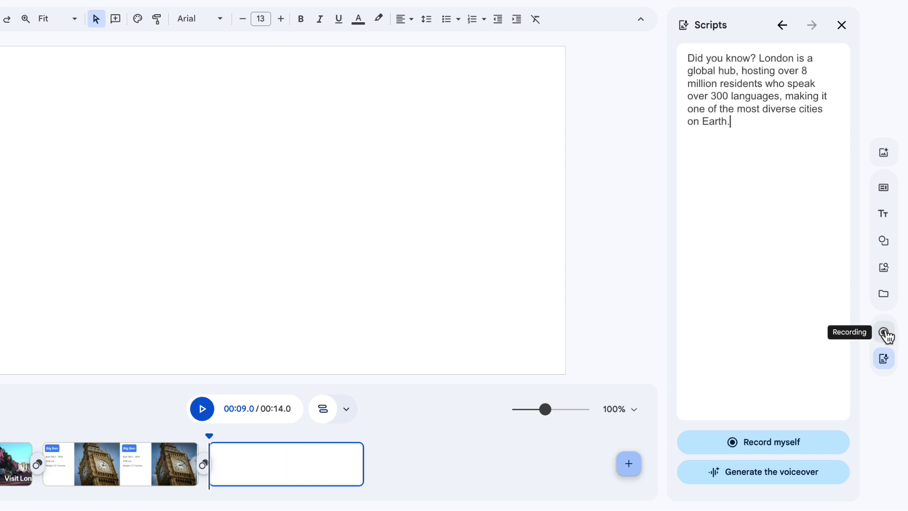
# Step: Record a to-camera take of the presenter with Record myself
pyautogui.click(885, 332)
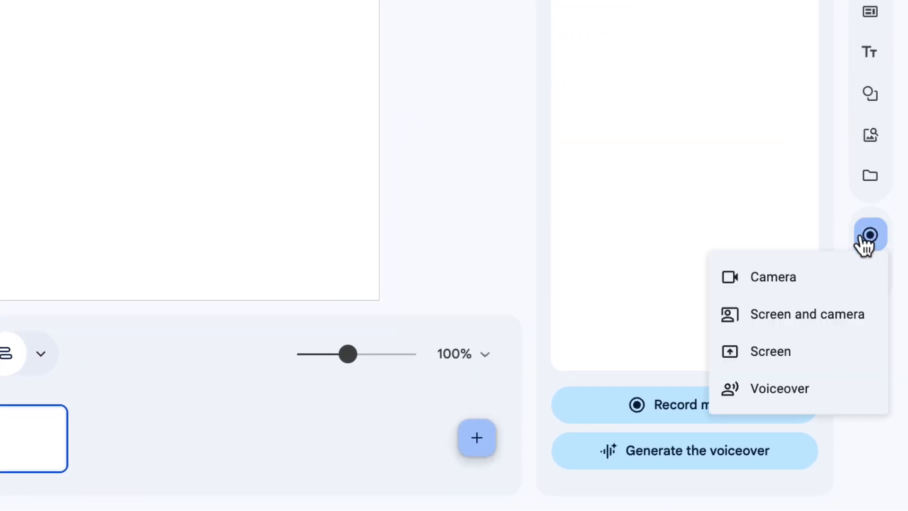
pyautogui.click(773, 276)
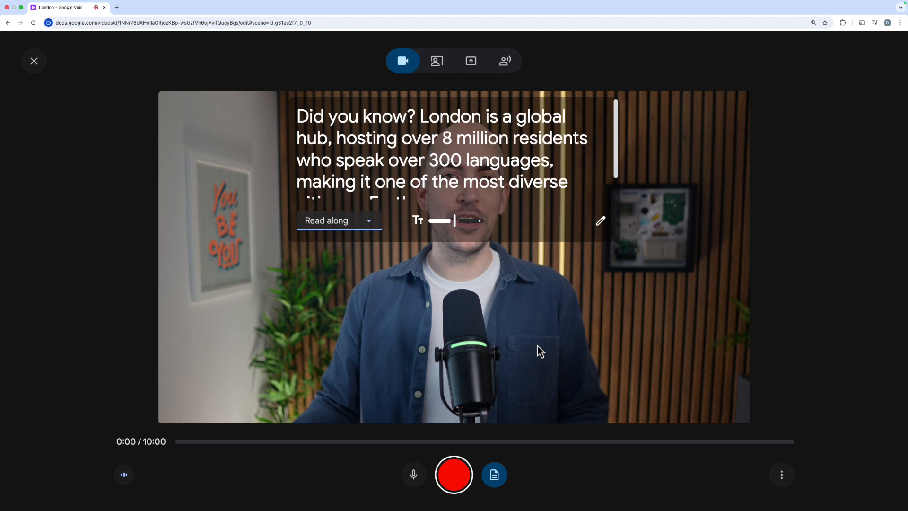
pyautogui.moveTo(454, 475)
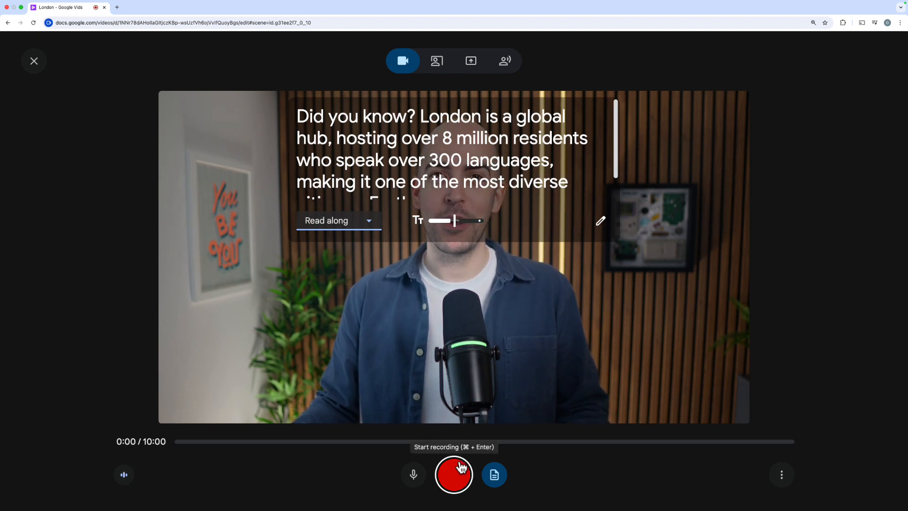
pyautogui.click(453, 474)
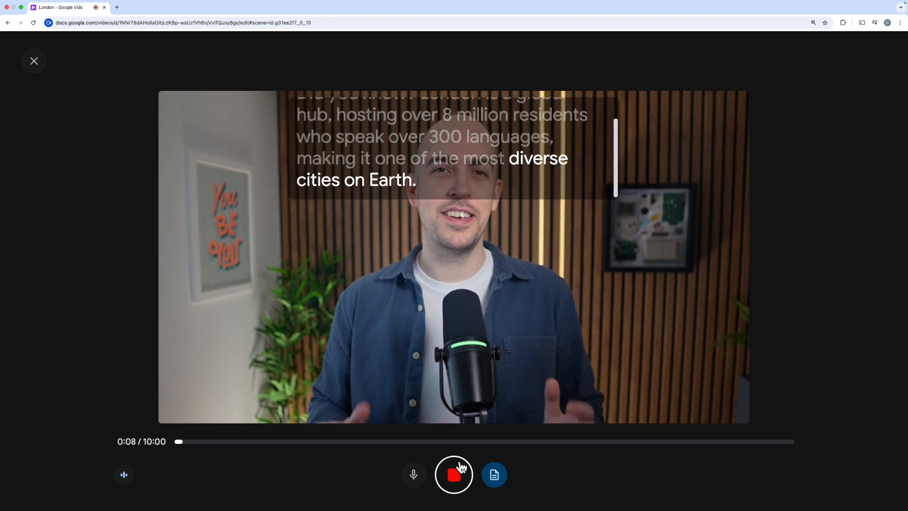
pyautogui.click(455, 474)
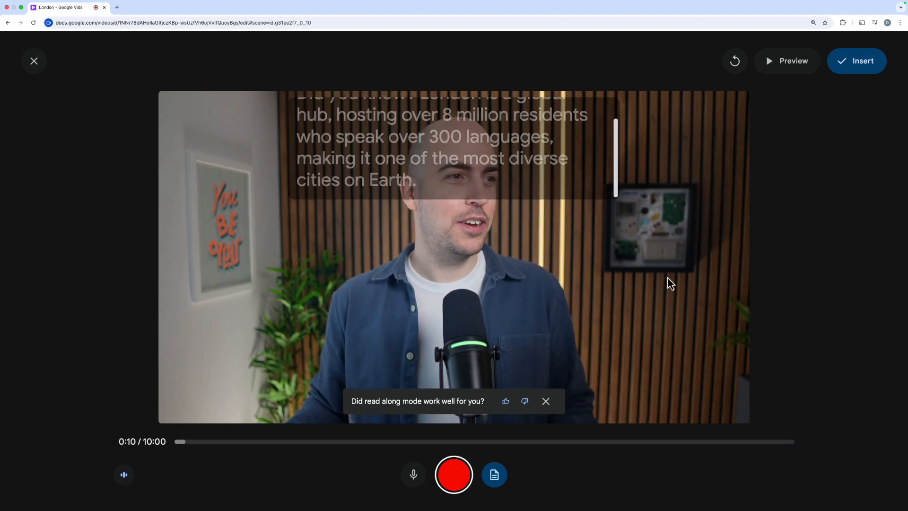
# Step: Preview the recorded take and insert it as the third scene
pyautogui.click(786, 60)
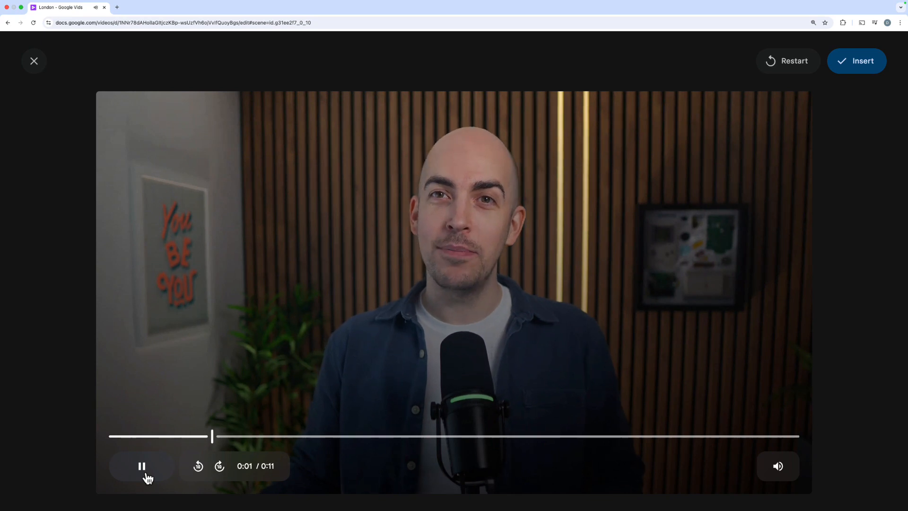
pyautogui.click(857, 60)
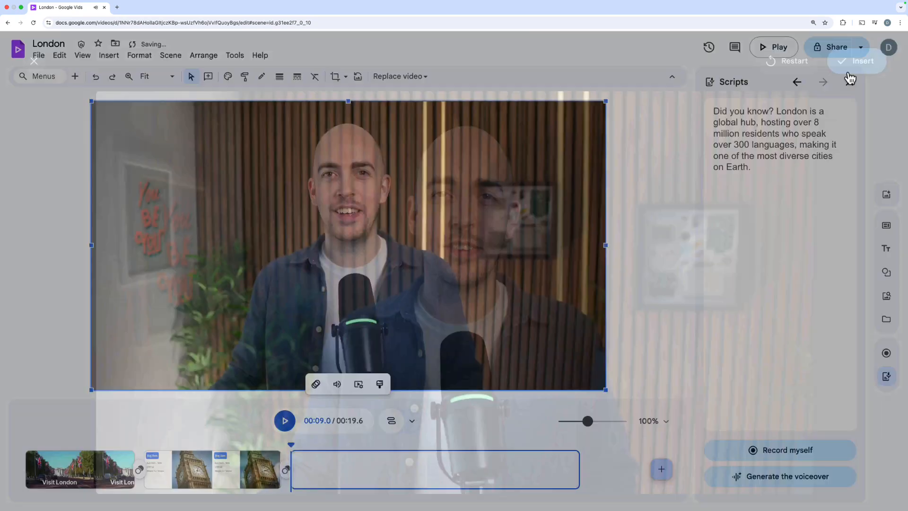
pyautogui.click(863, 60)
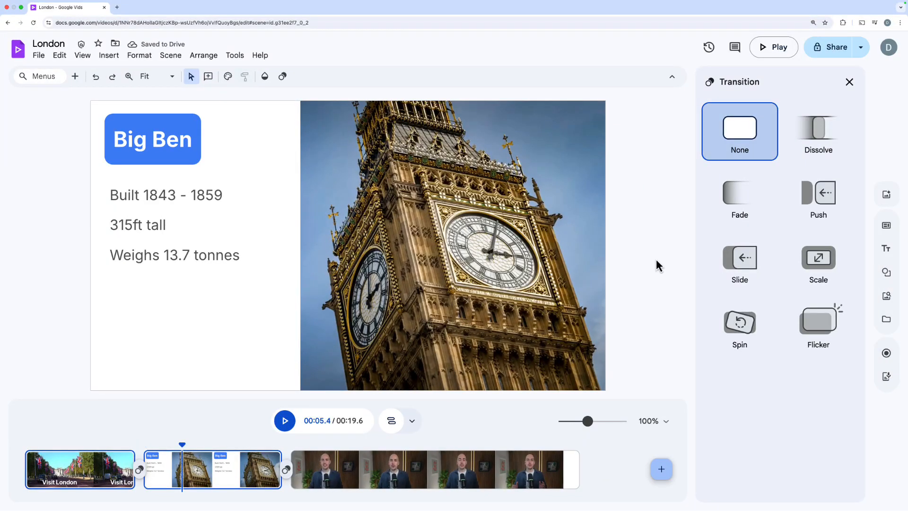
# Step: Apply 0.6 s Dissolve transitions intro→Big Ben and Big Ben→recording, previewing the first
pyautogui.click(819, 132)
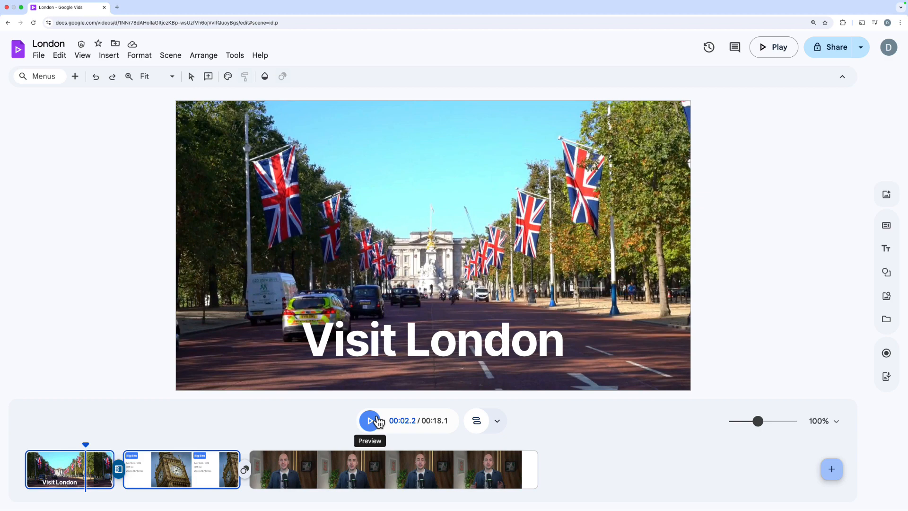
pyautogui.click(370, 420)
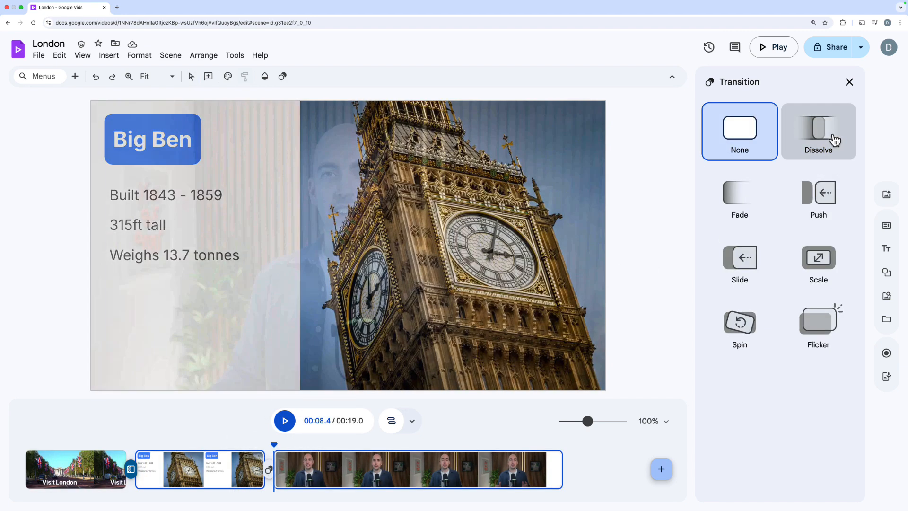
pyautogui.click(818, 131)
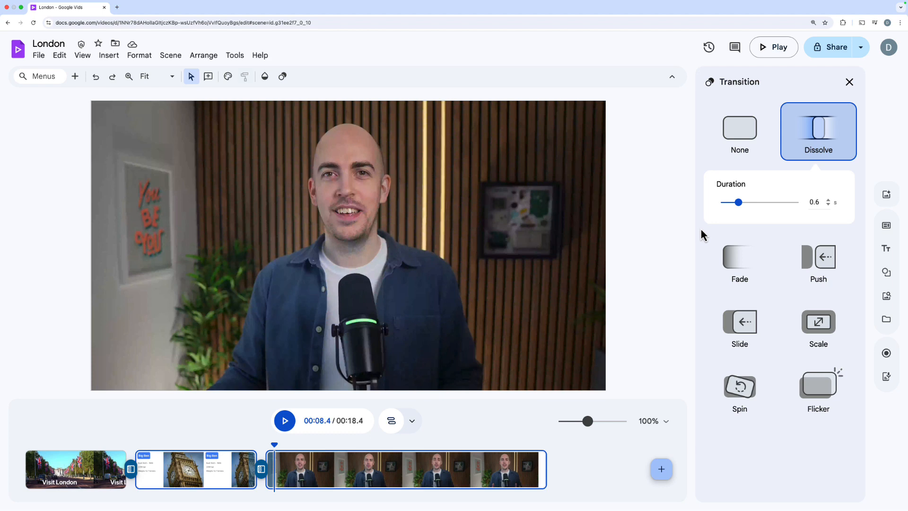
pyautogui.moveTo(887, 296)
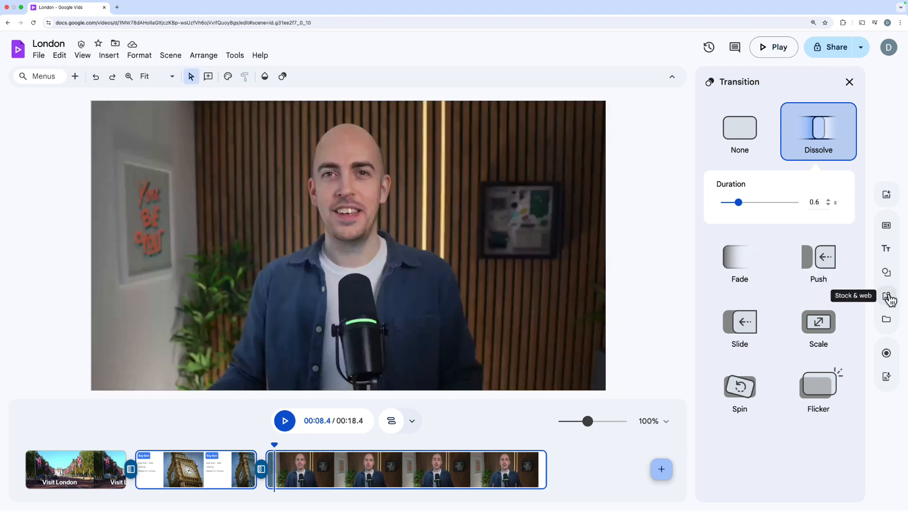
# Step: Switch the stock library filter to Music and search for 'happy'
pyautogui.click(886, 295)
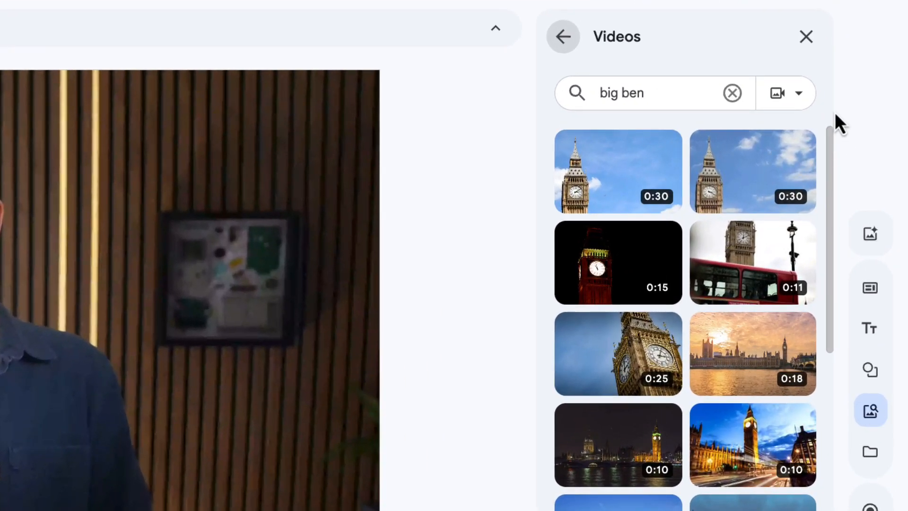
pyautogui.click(732, 93)
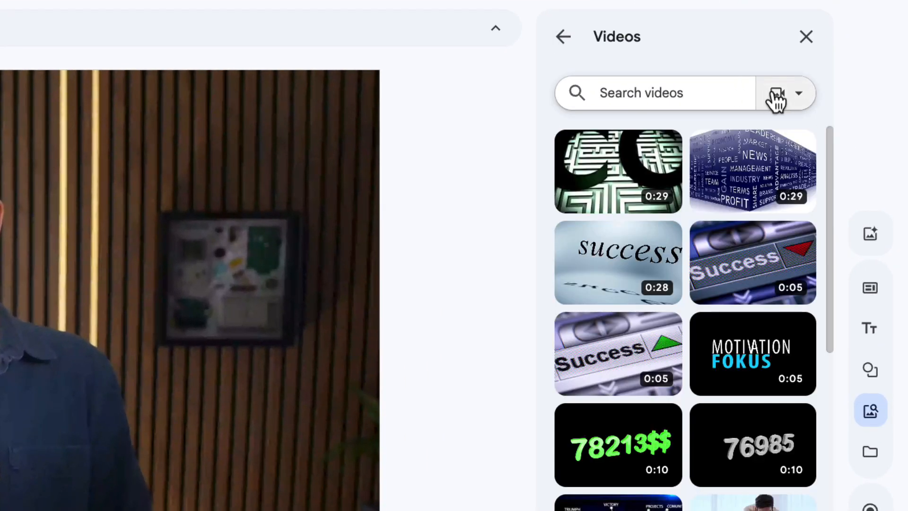
pyautogui.click(799, 93)
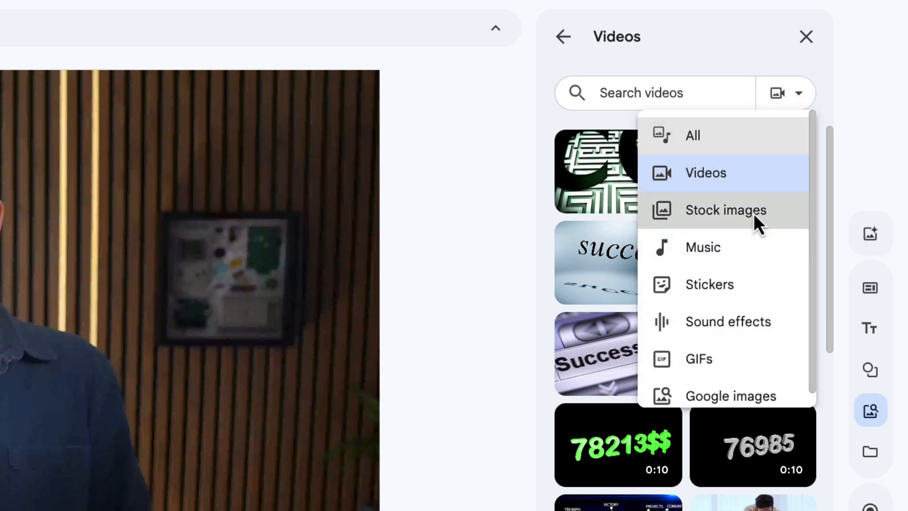
pyautogui.click(703, 247)
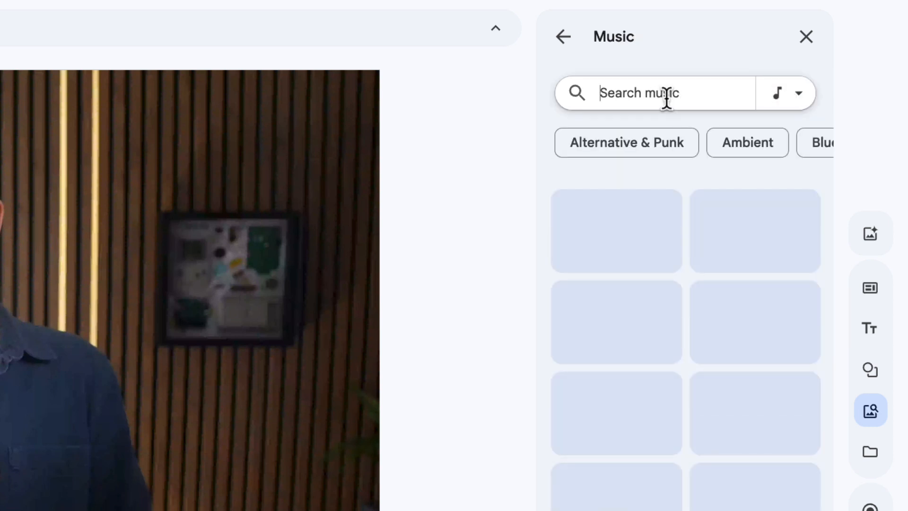
pyautogui.write('happ')
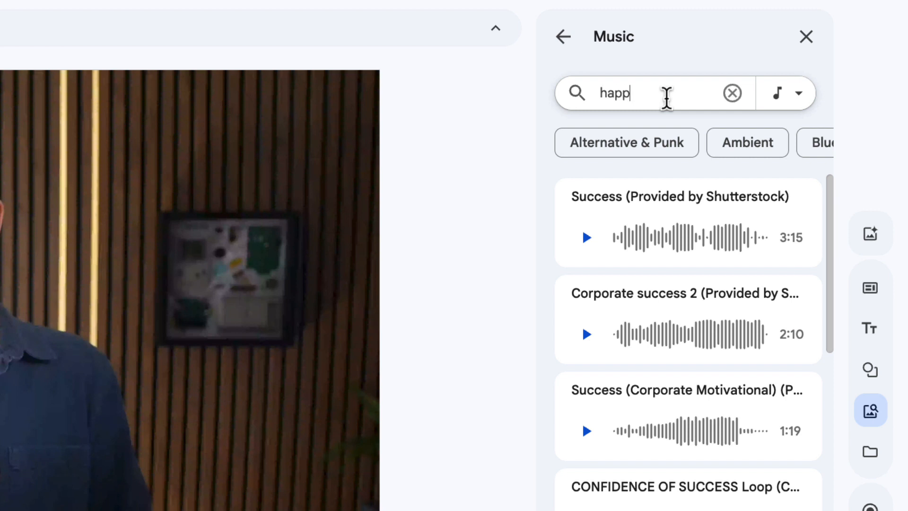
pyautogui.write('y')
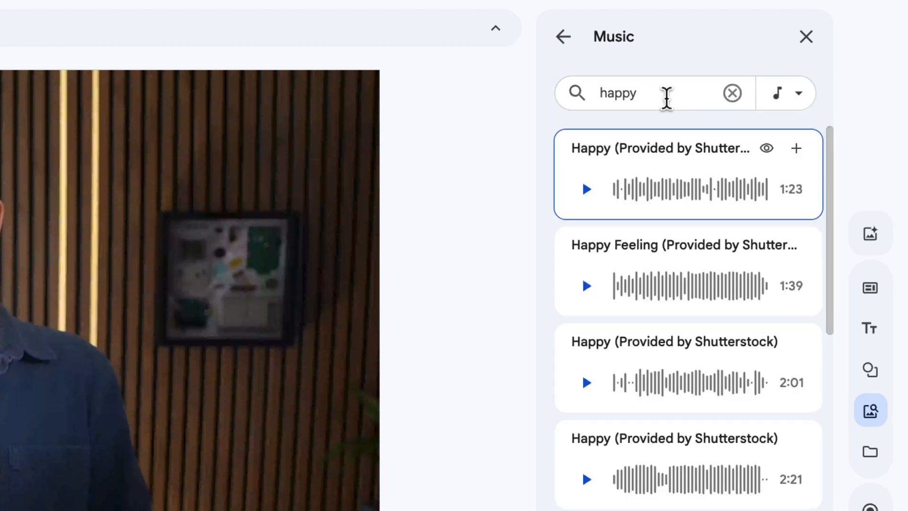
# Step: Audition the Happy tracks and insert Happy Feeling as background music
pyautogui.click(586, 189)
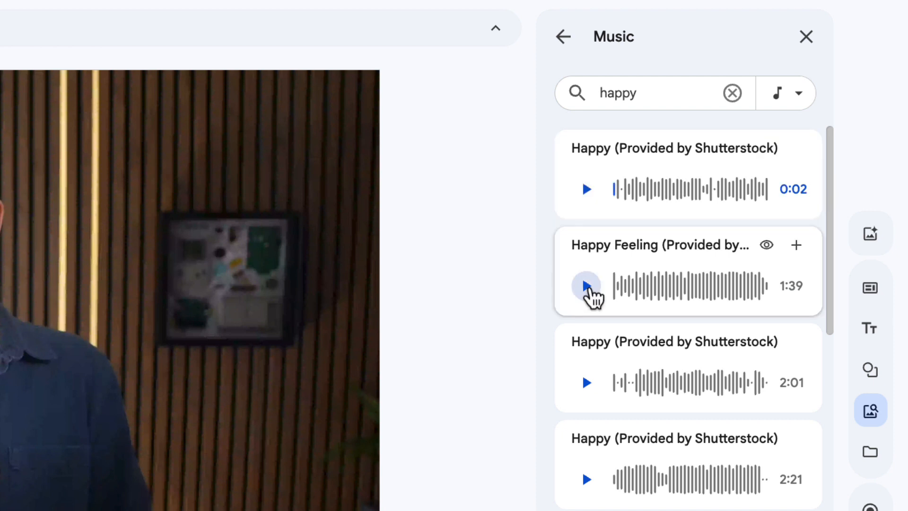
pyautogui.click(587, 285)
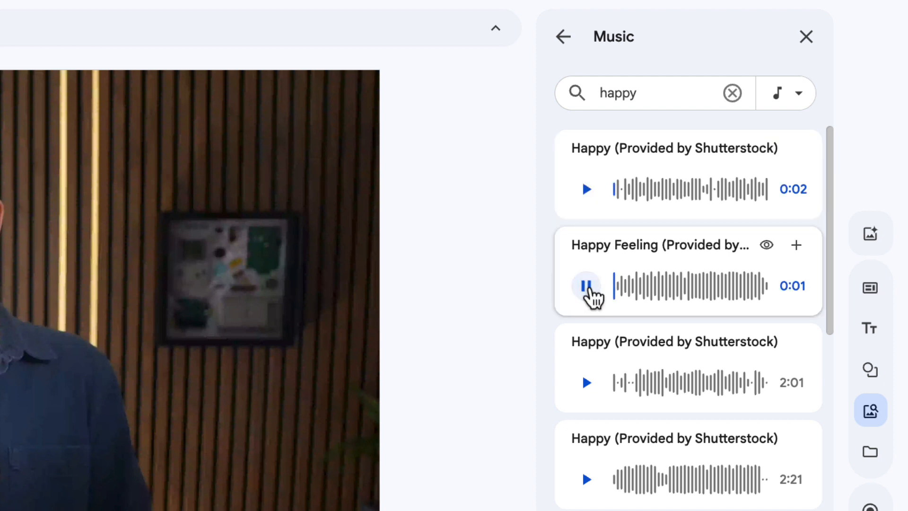
pyautogui.click(587, 286)
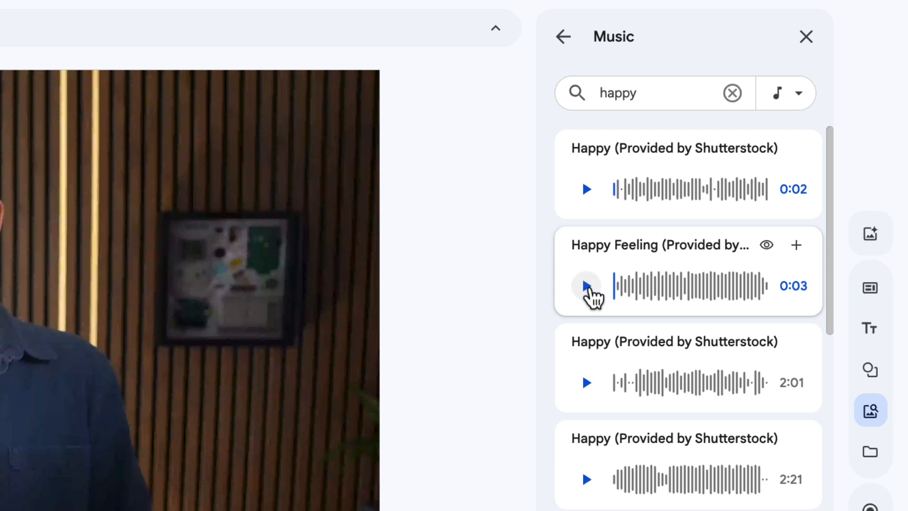
pyautogui.moveTo(795, 245)
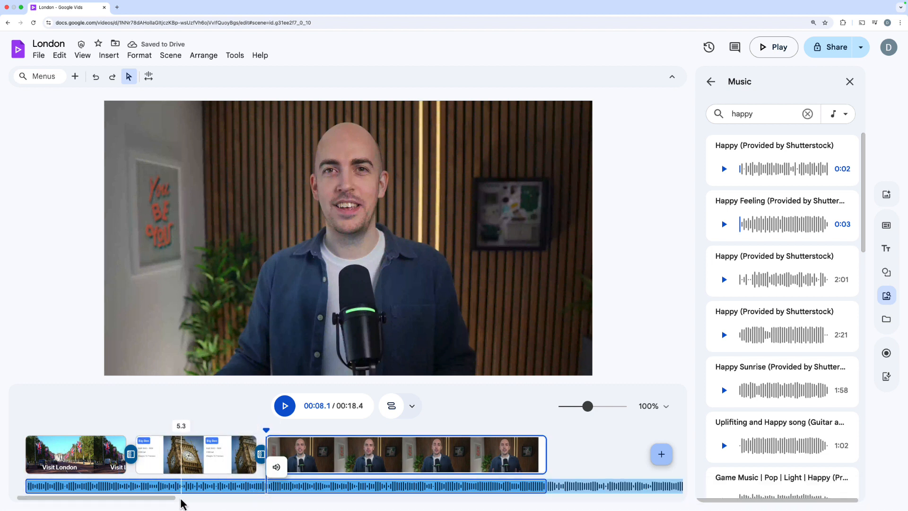
pyautogui.moveTo(223, 489)
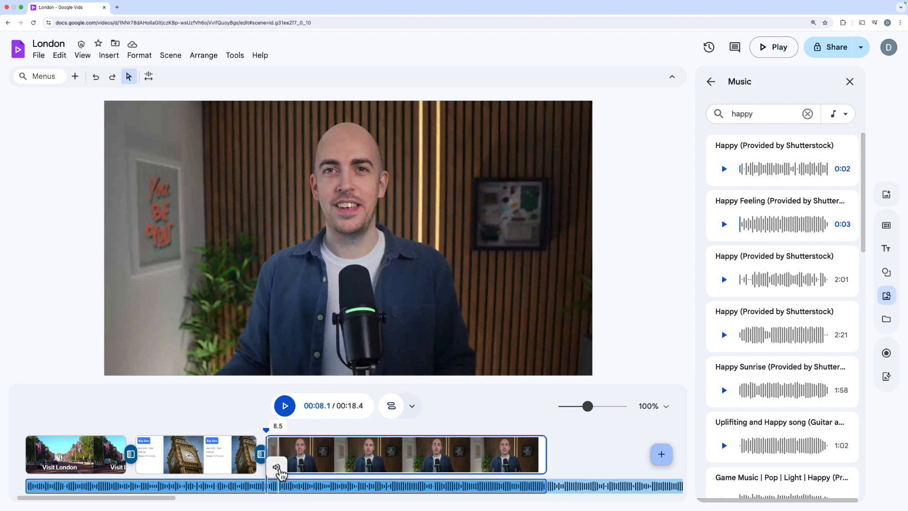
pyautogui.click(277, 468)
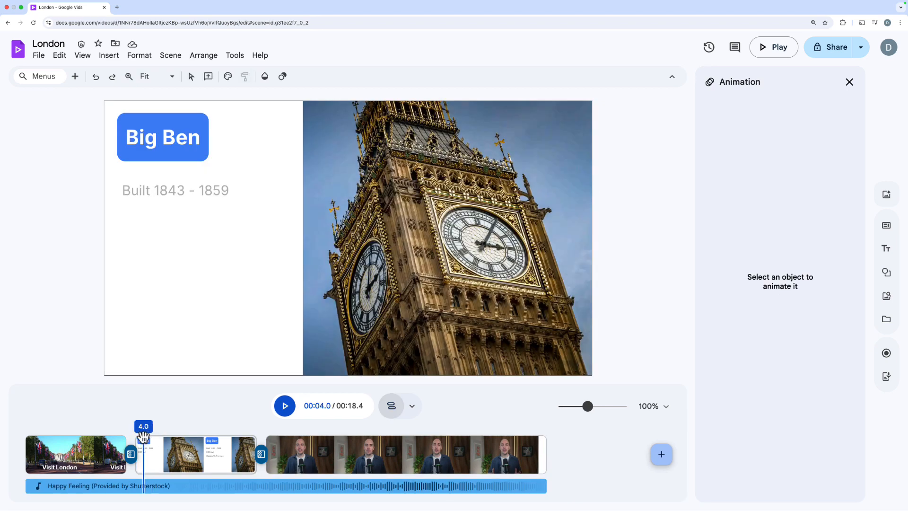
pyautogui.click(285, 406)
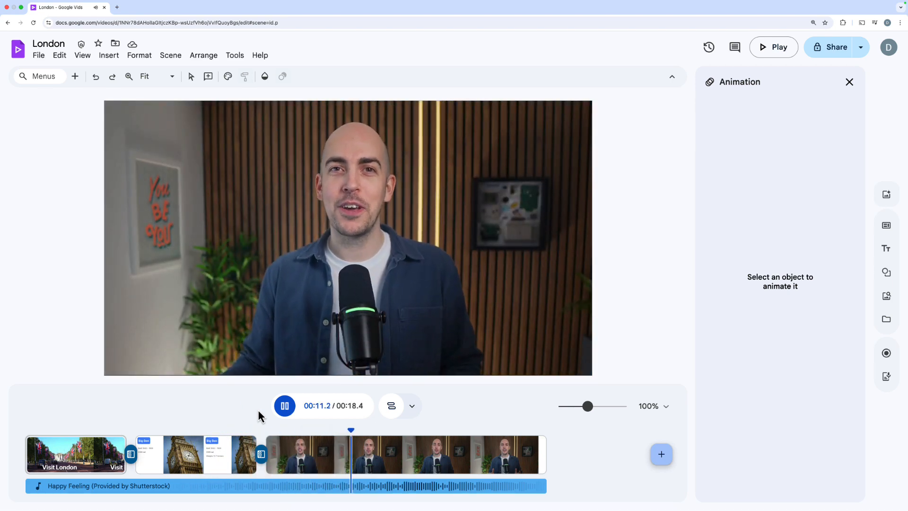
pyautogui.click(832, 48)
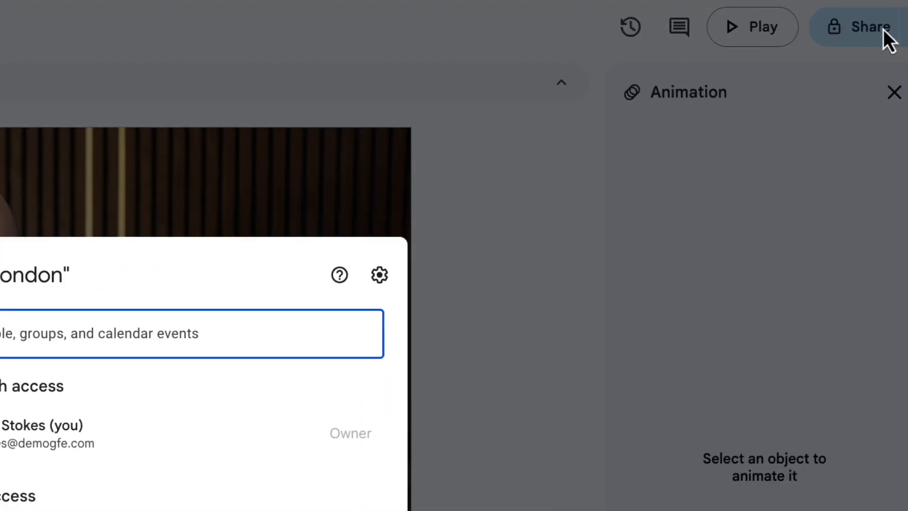
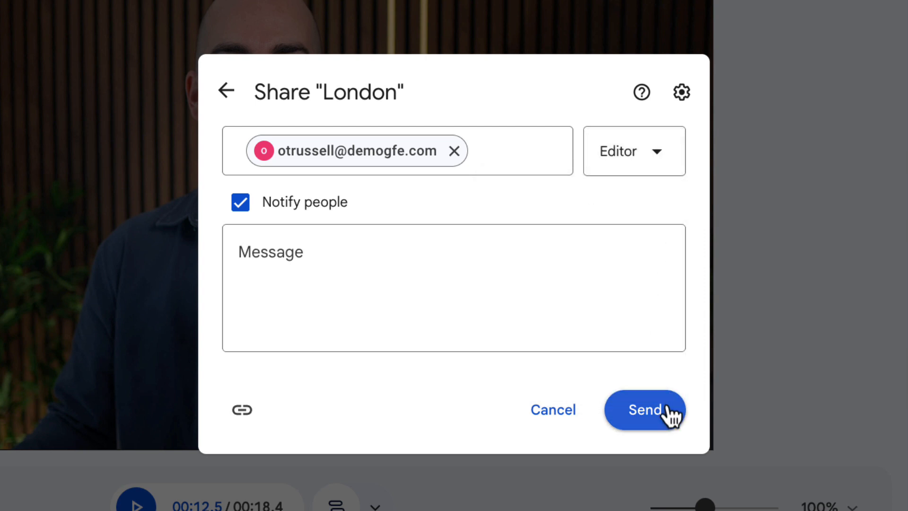
pyautogui.click(645, 410)
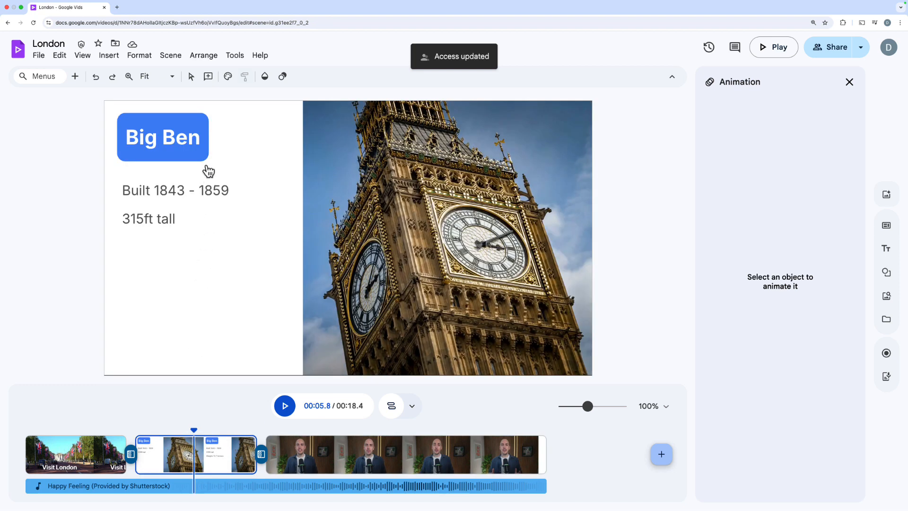
# Step: Post a comment on the Big Ben title suggesting its colour should be changed
pyautogui.click(163, 137)
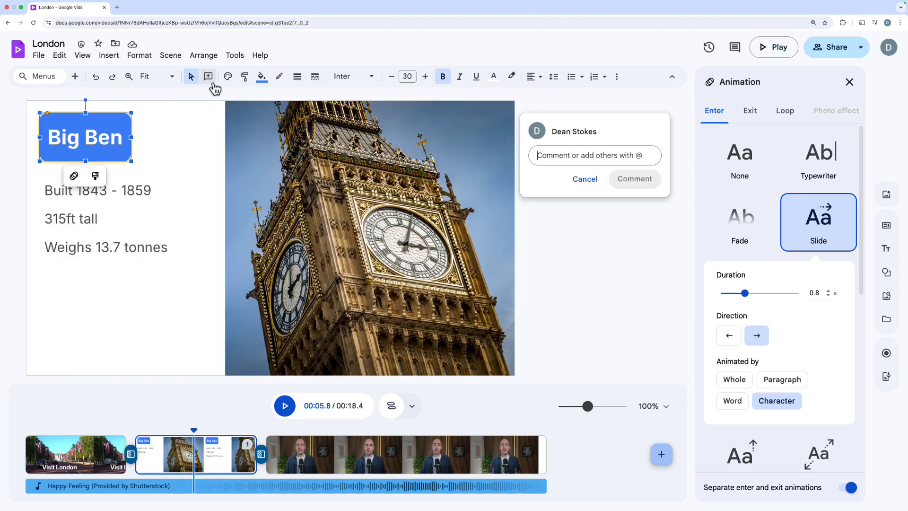
pyautogui.write('I think we should change the colour.')
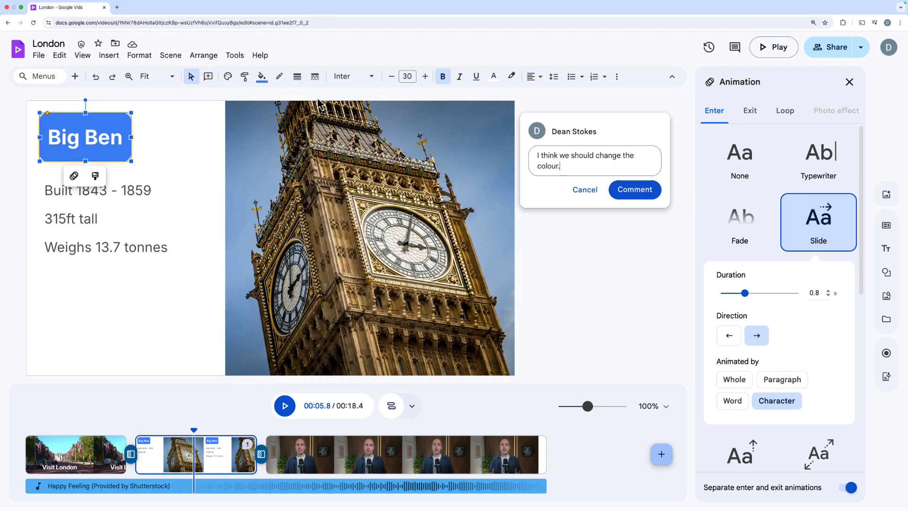
pyautogui.click(634, 190)
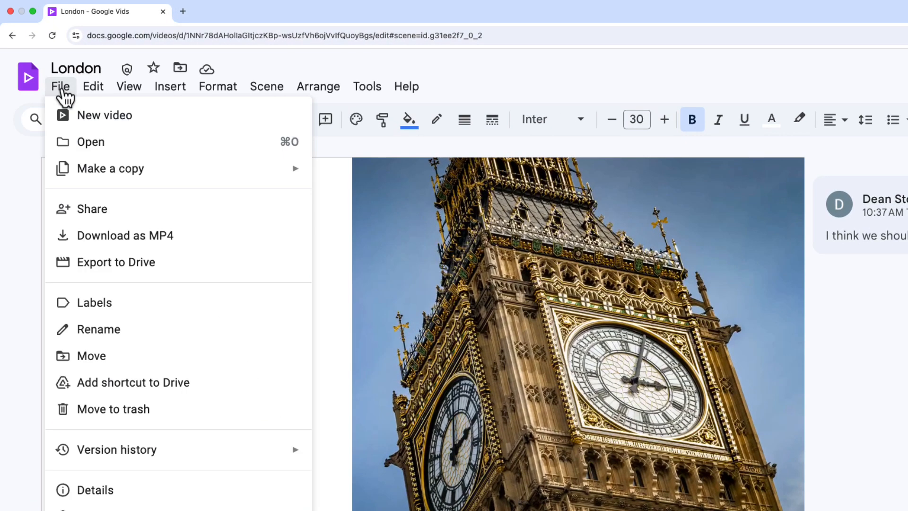
pyautogui.moveTo(215, 249)
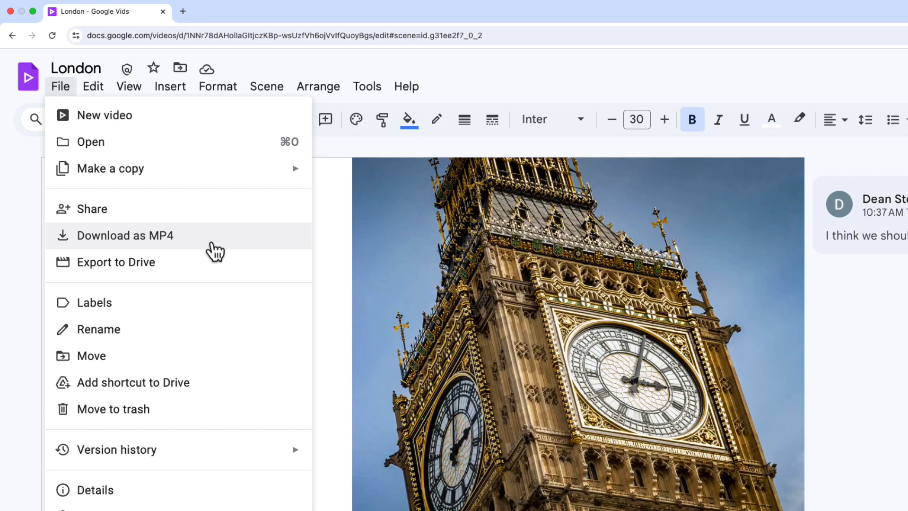
pyautogui.moveTo(221, 278)
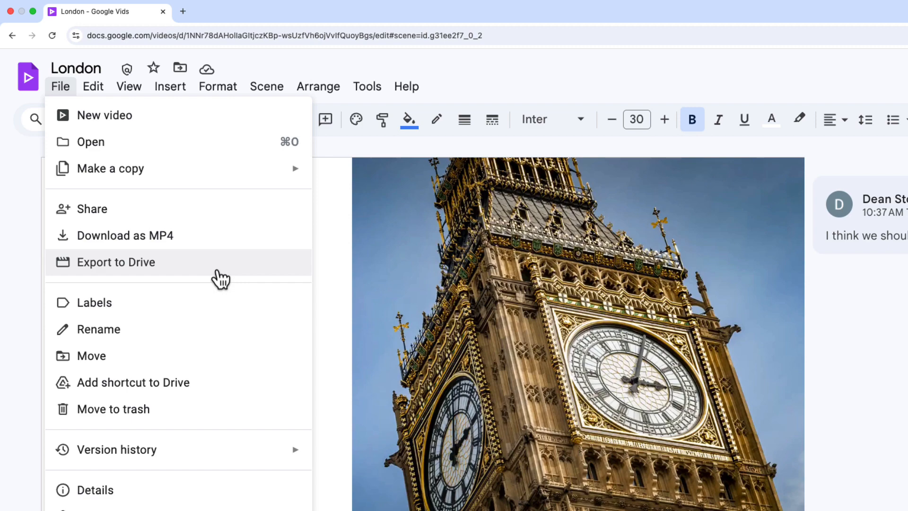